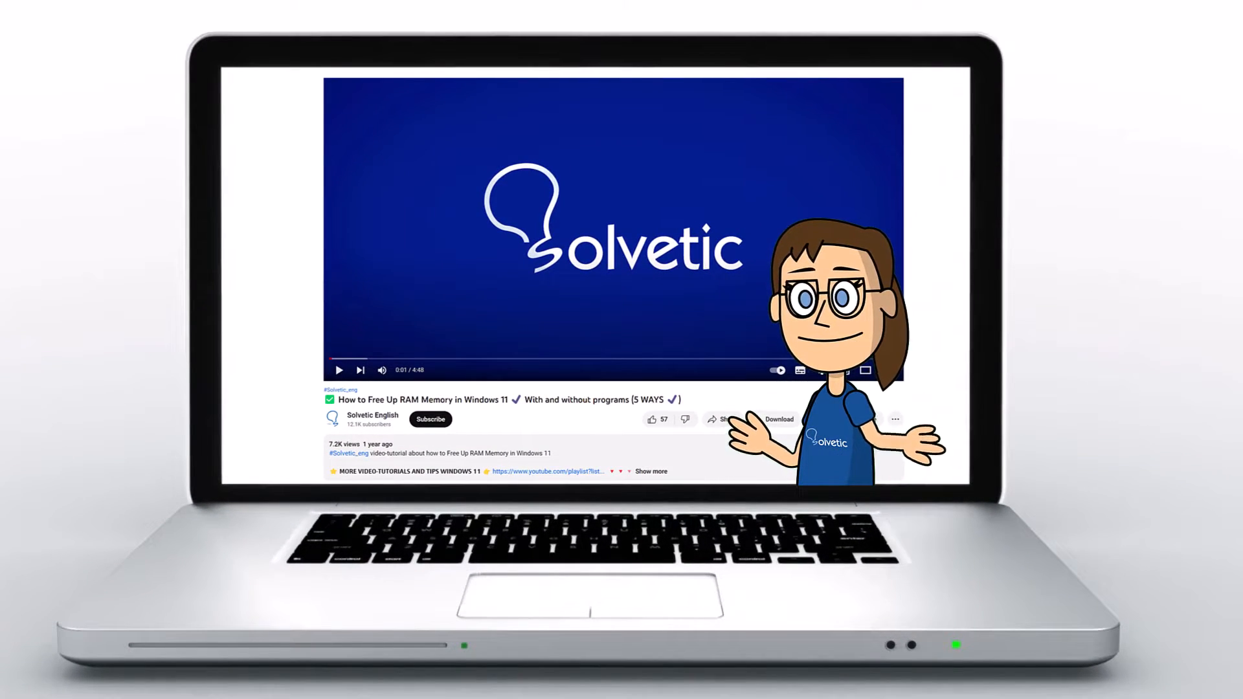
Open the Roles page in the server's settings.
click(651, 471)
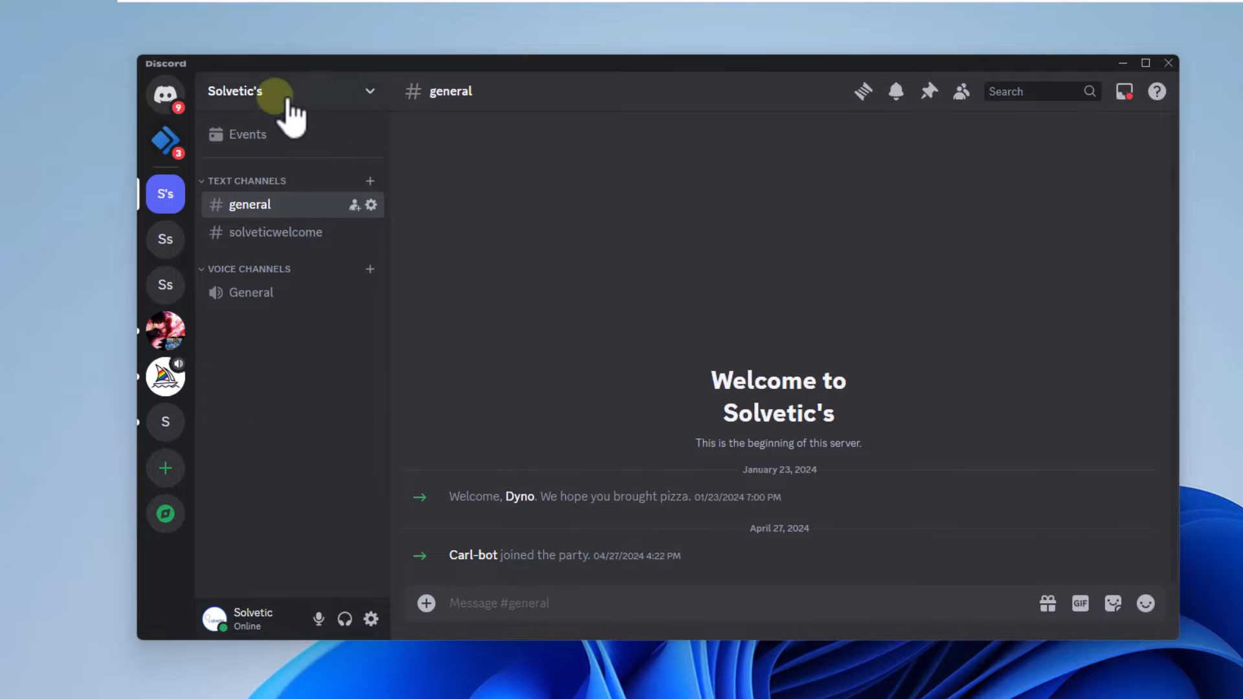
click(282, 91)
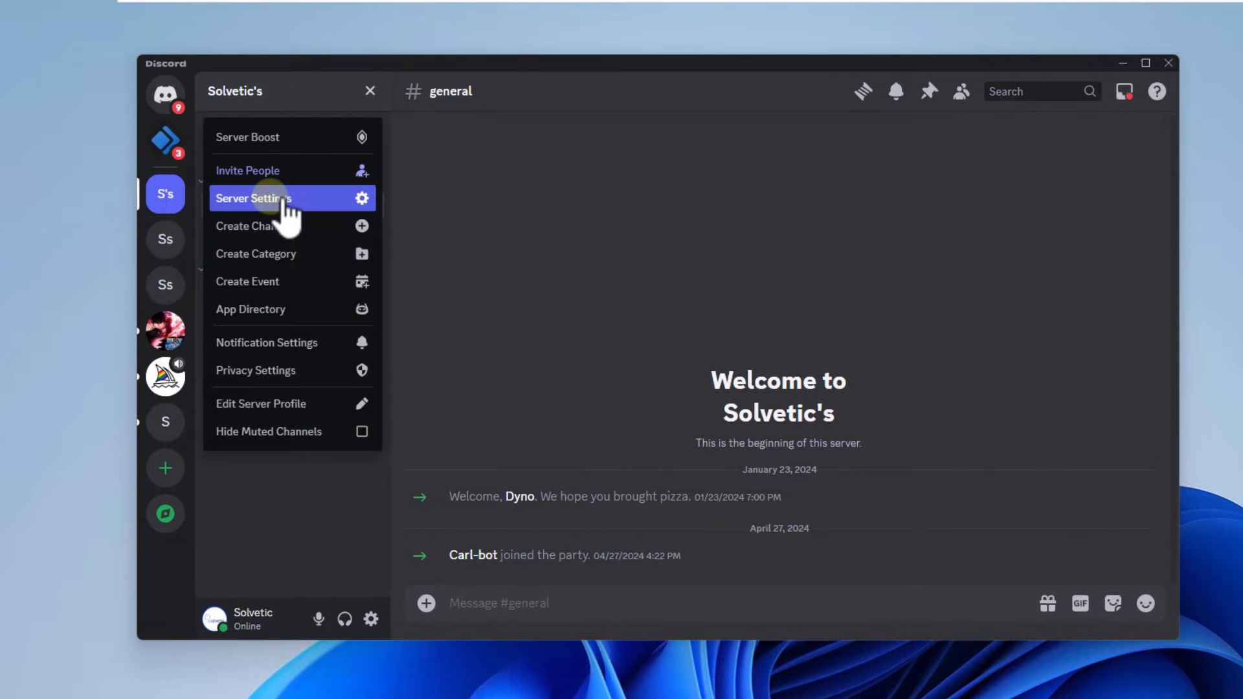
click(259, 198)
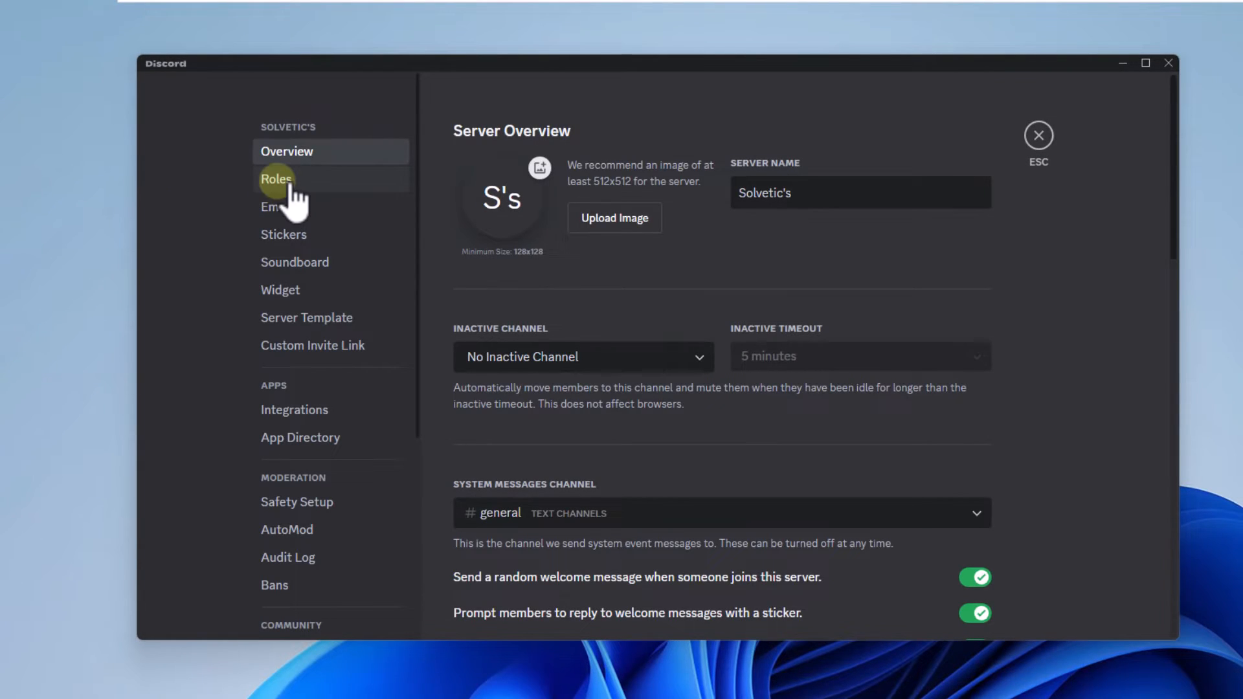
click(276, 179)
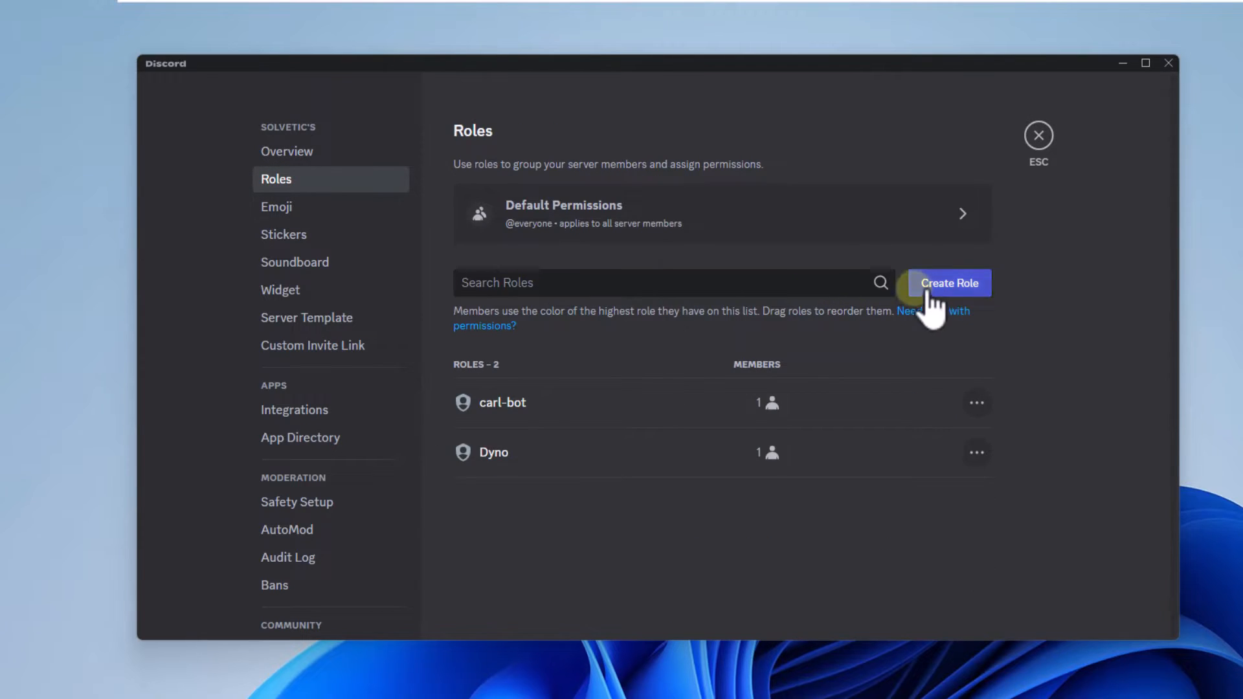
Create a role named 'Solvetic' and save the changes.
click(949, 283)
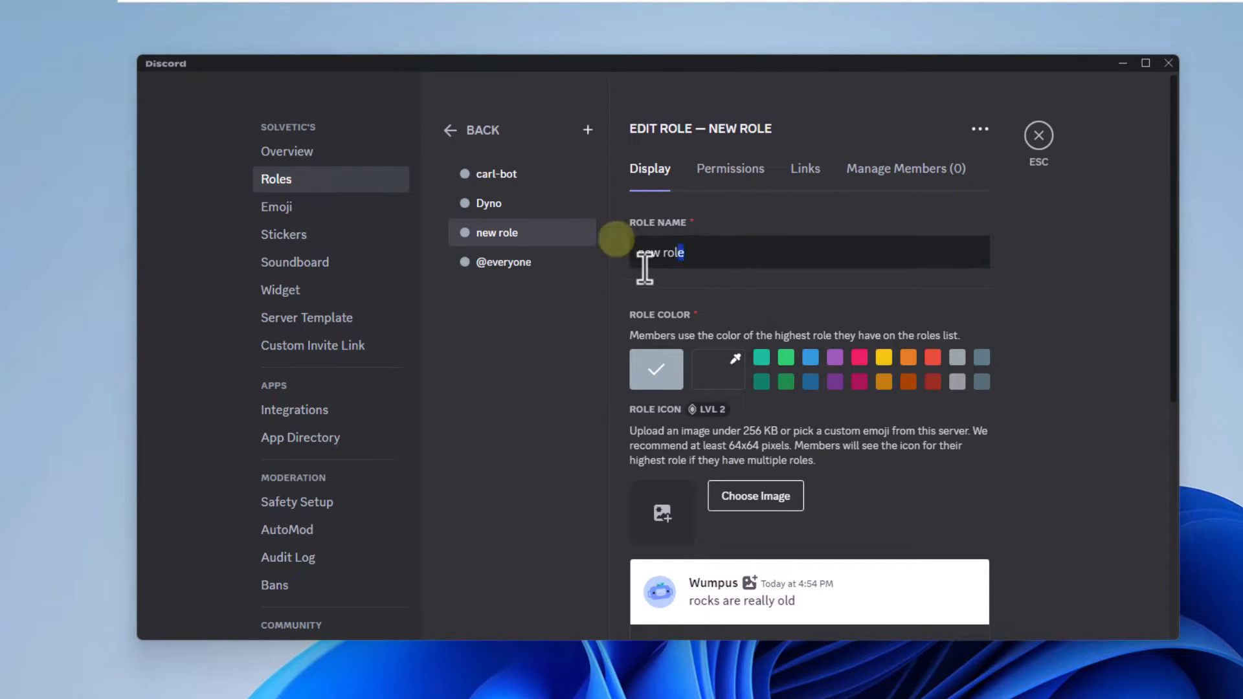
text(Solvetic)
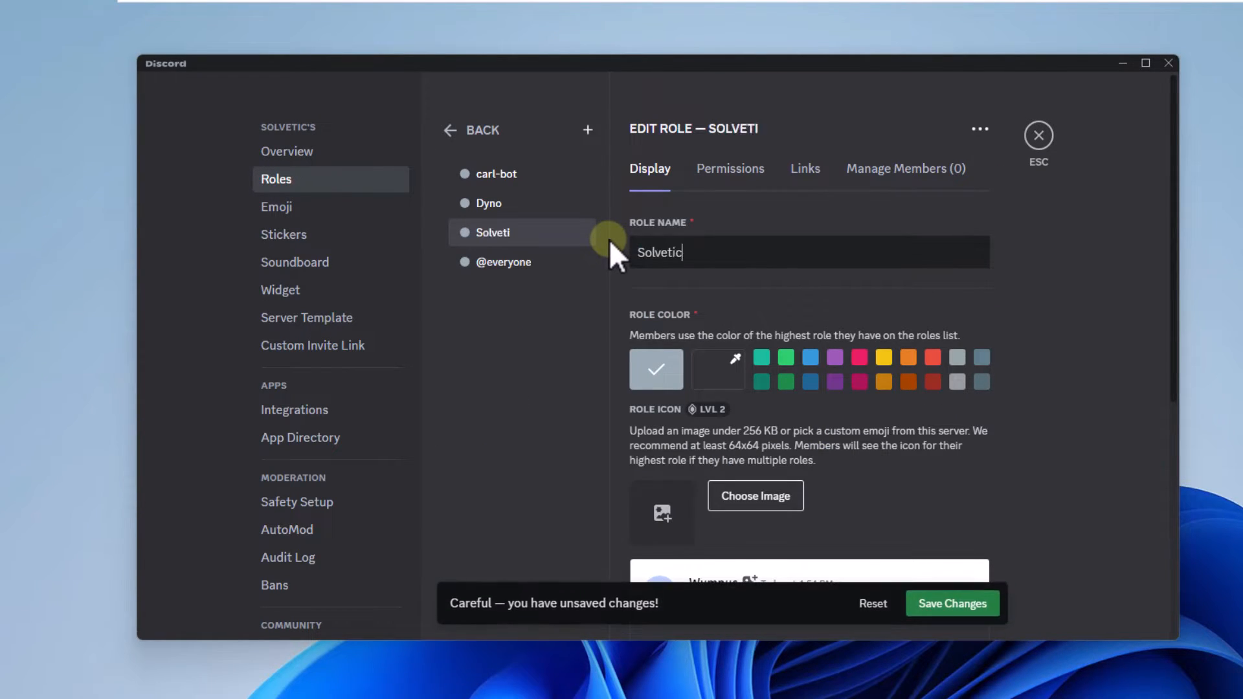
click(952, 603)
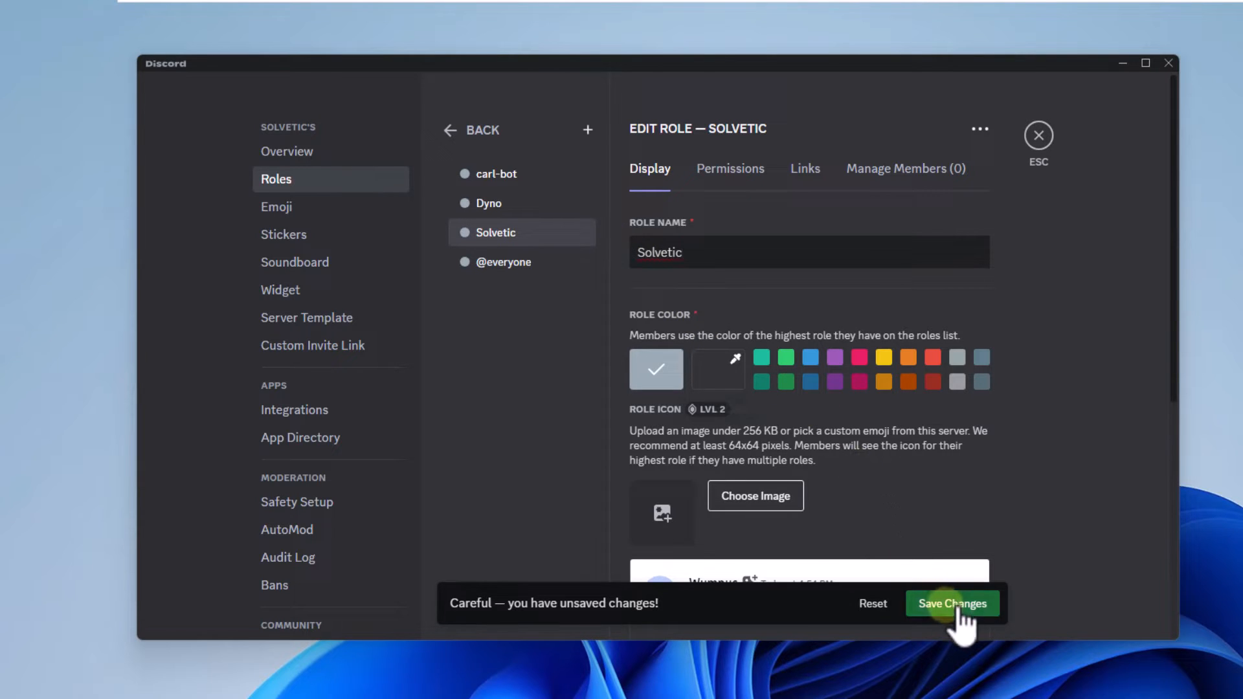
click(953, 604)
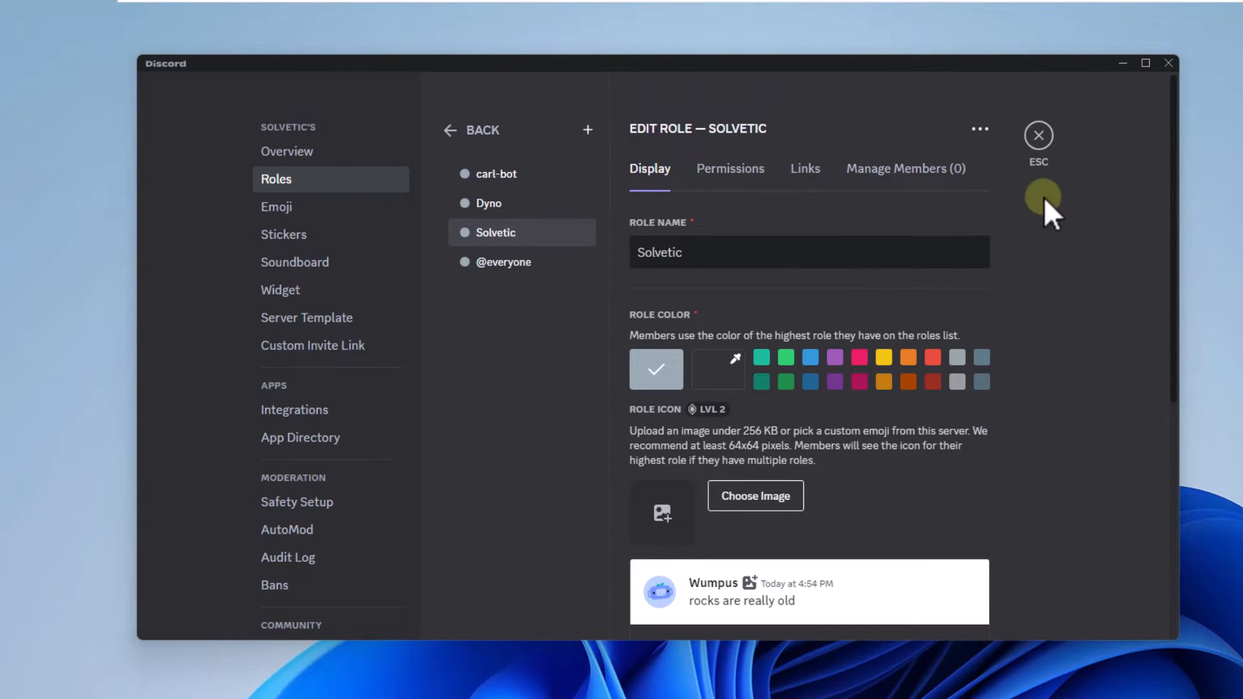
Open the General voice channel's advanced permissions.
click(1039, 135)
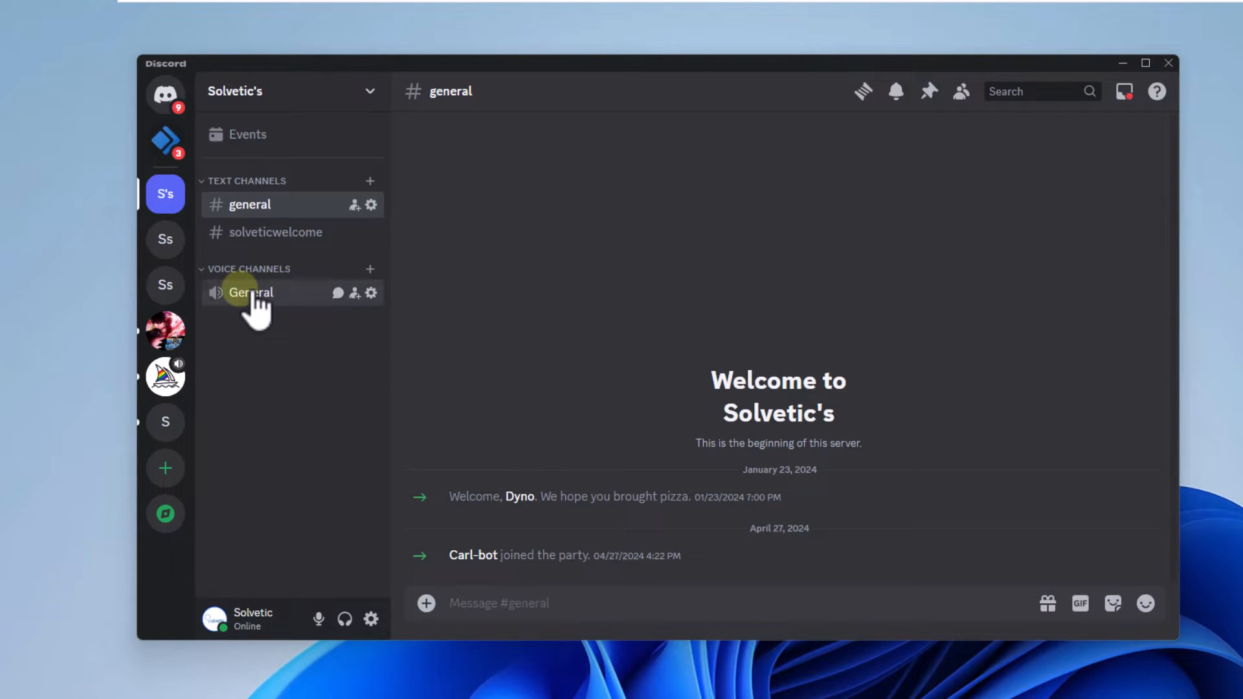
right_click(250, 292)
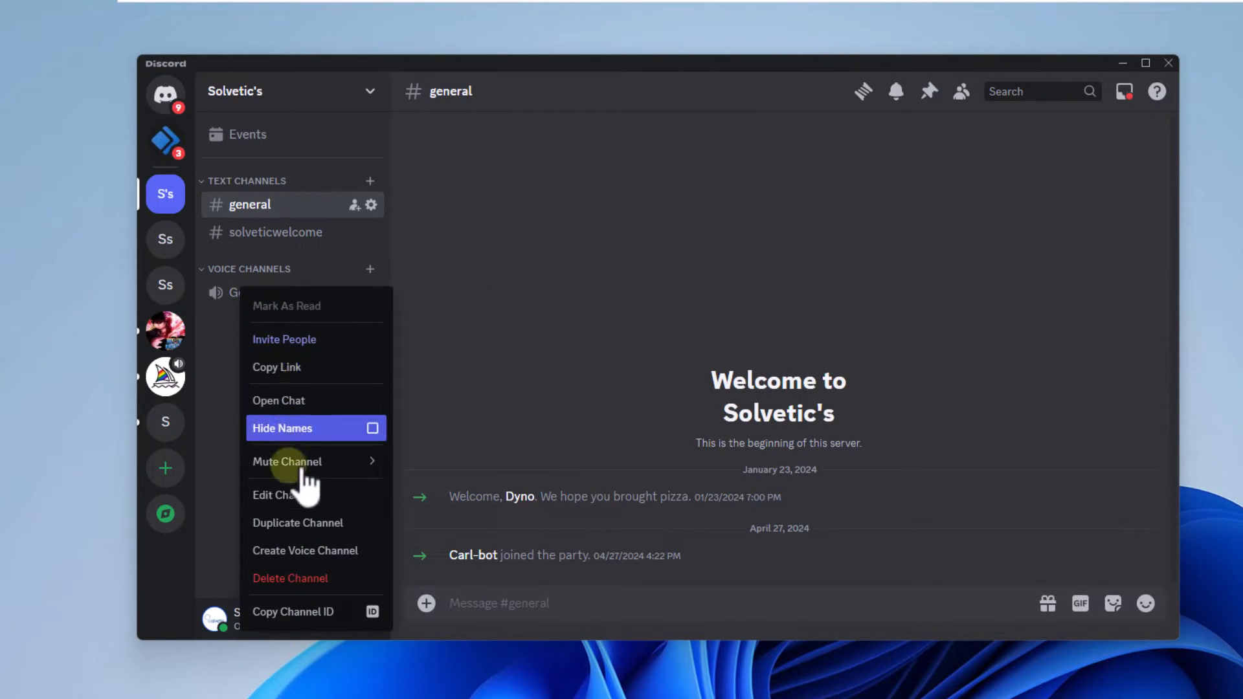
click(273, 495)
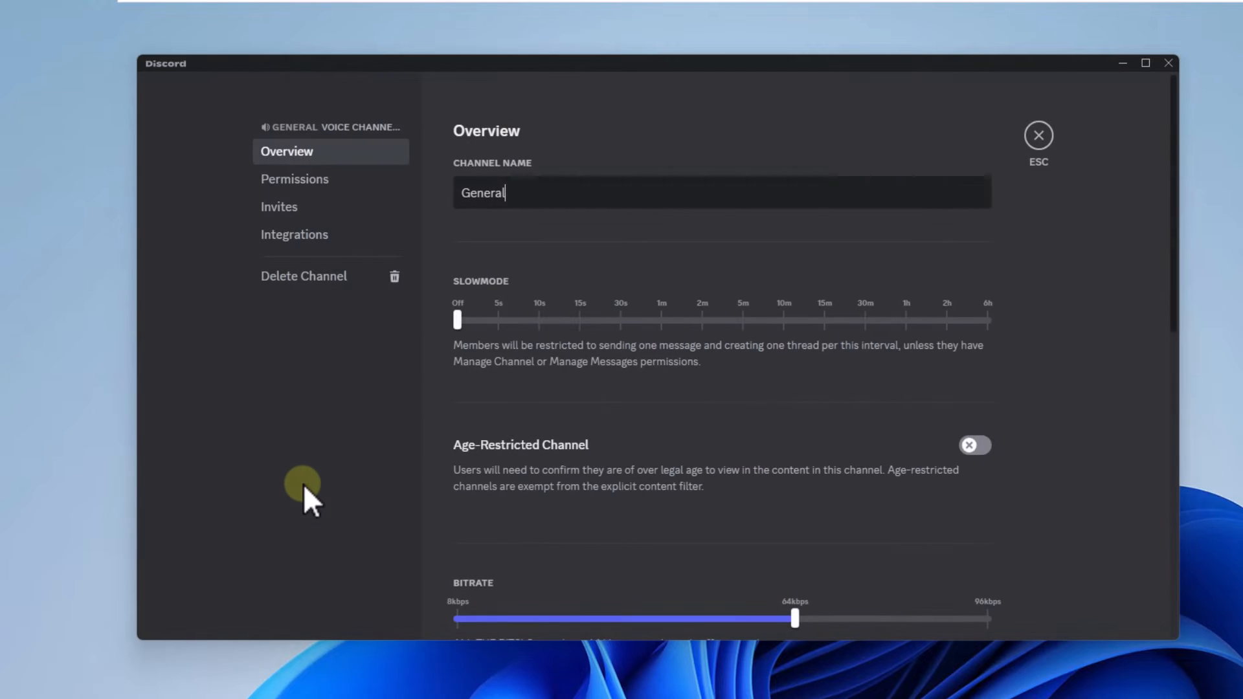
click(294, 179)
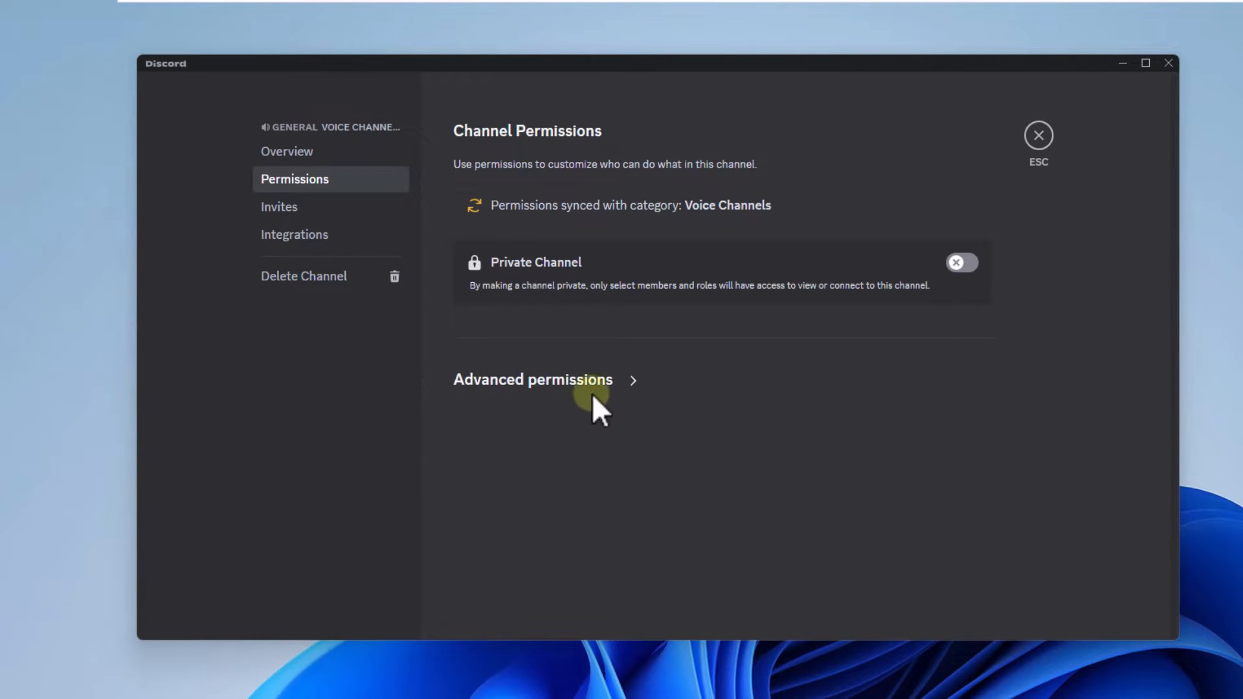
click(532, 380)
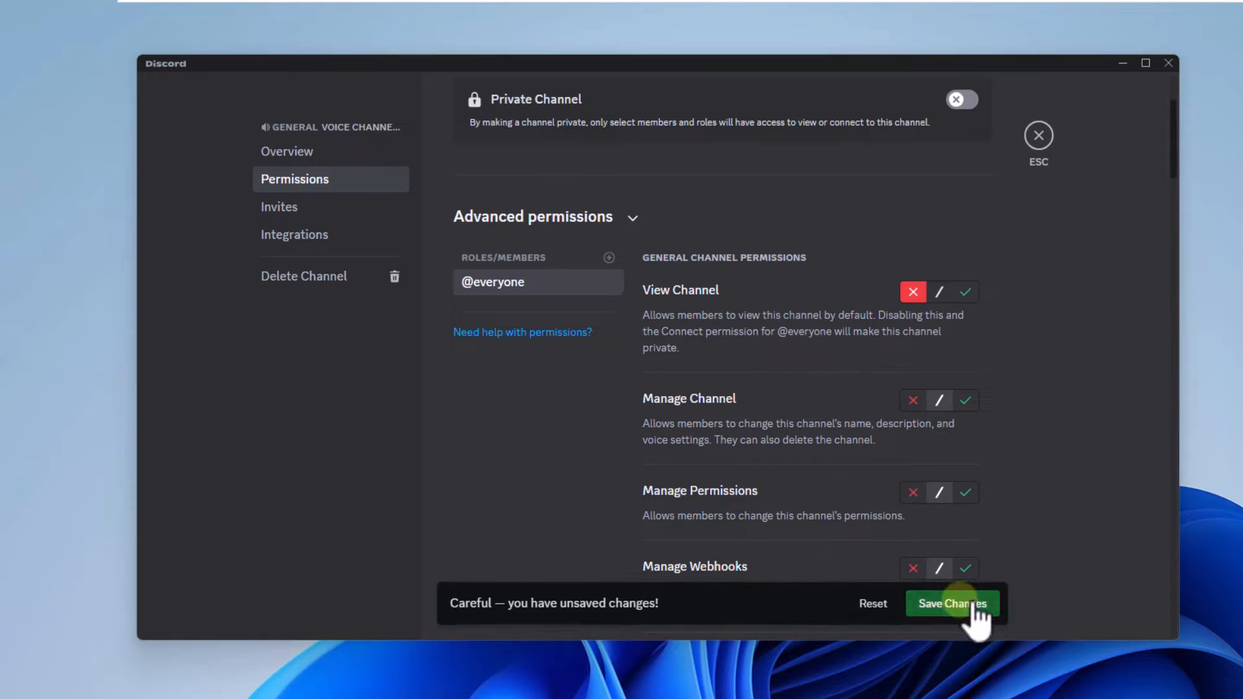
Allow the Solvetic role to view General, save, then close Discord and open the browser.
click(608, 258)
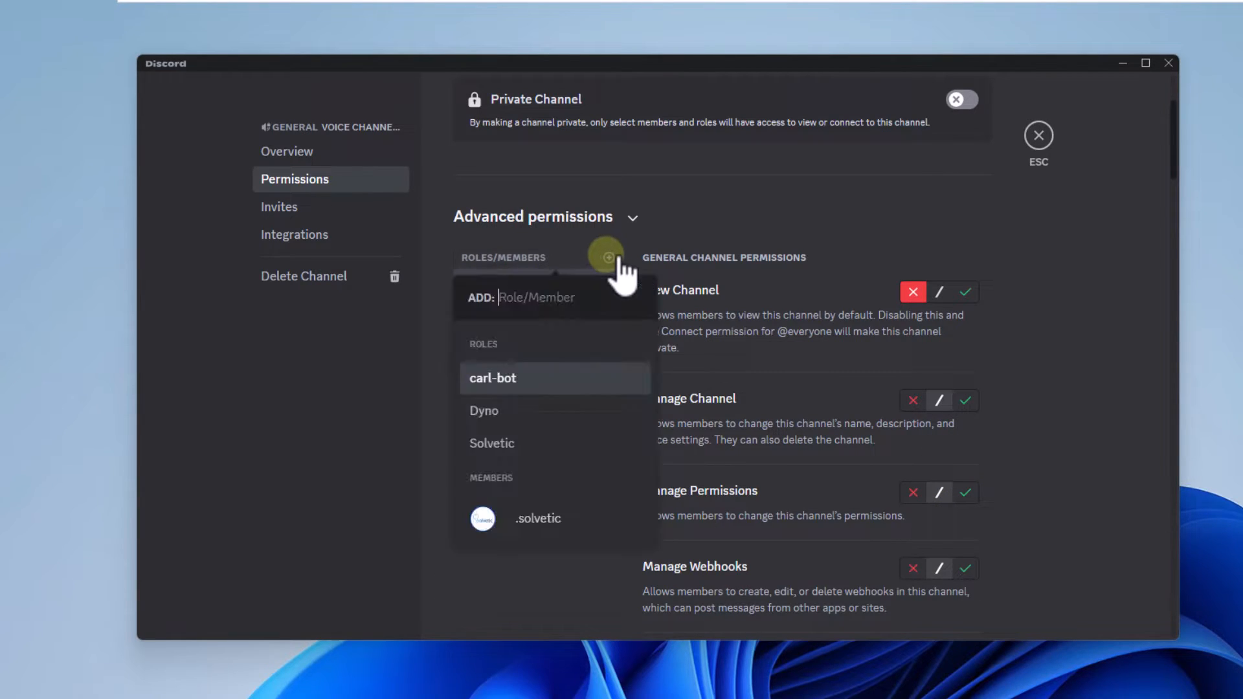
mouse_move(560, 443)
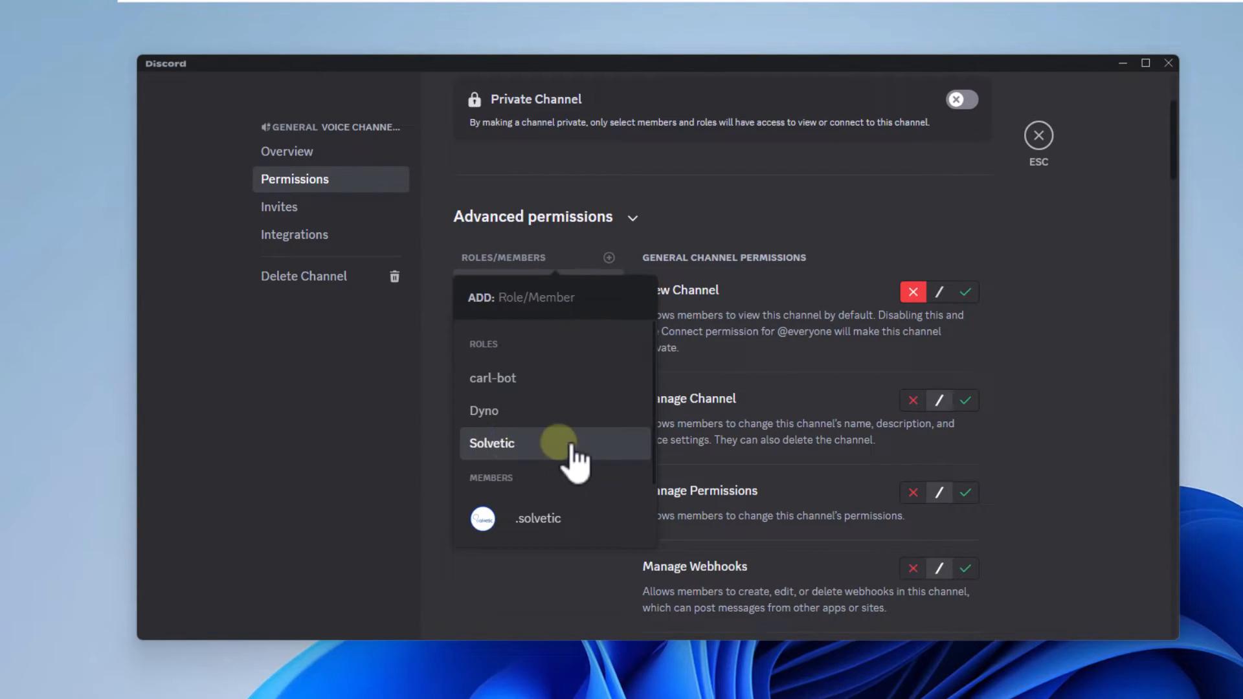
click(492, 443)
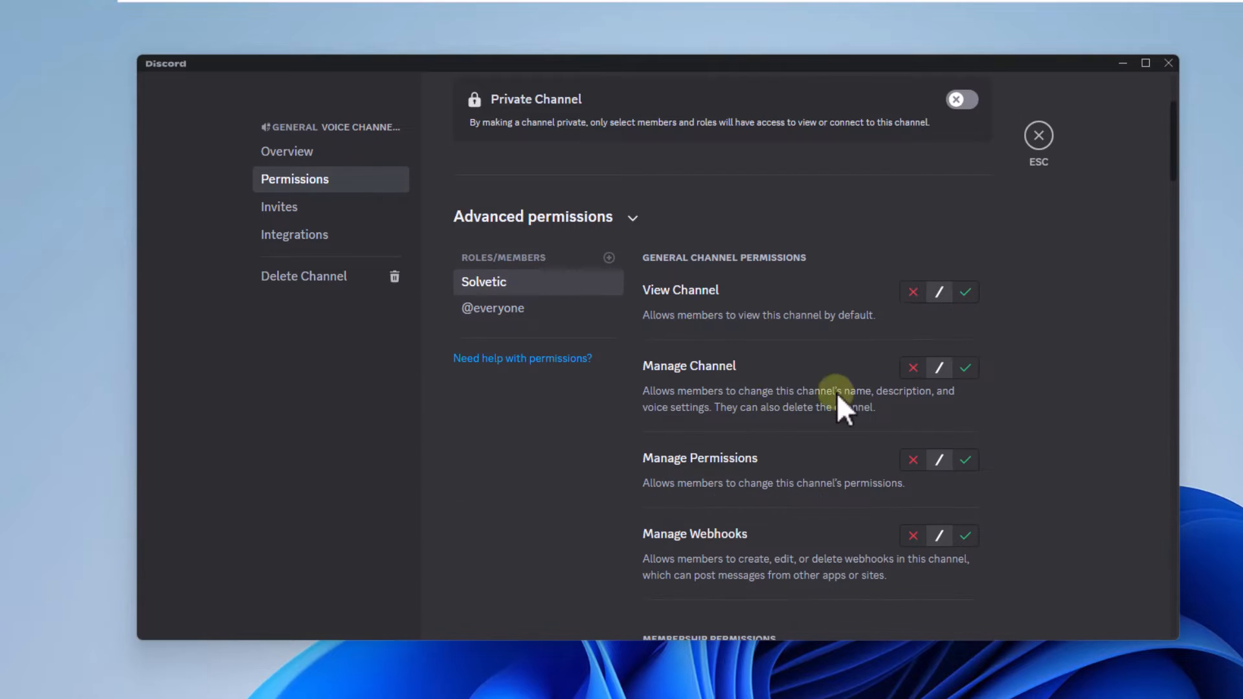
click(965, 292)
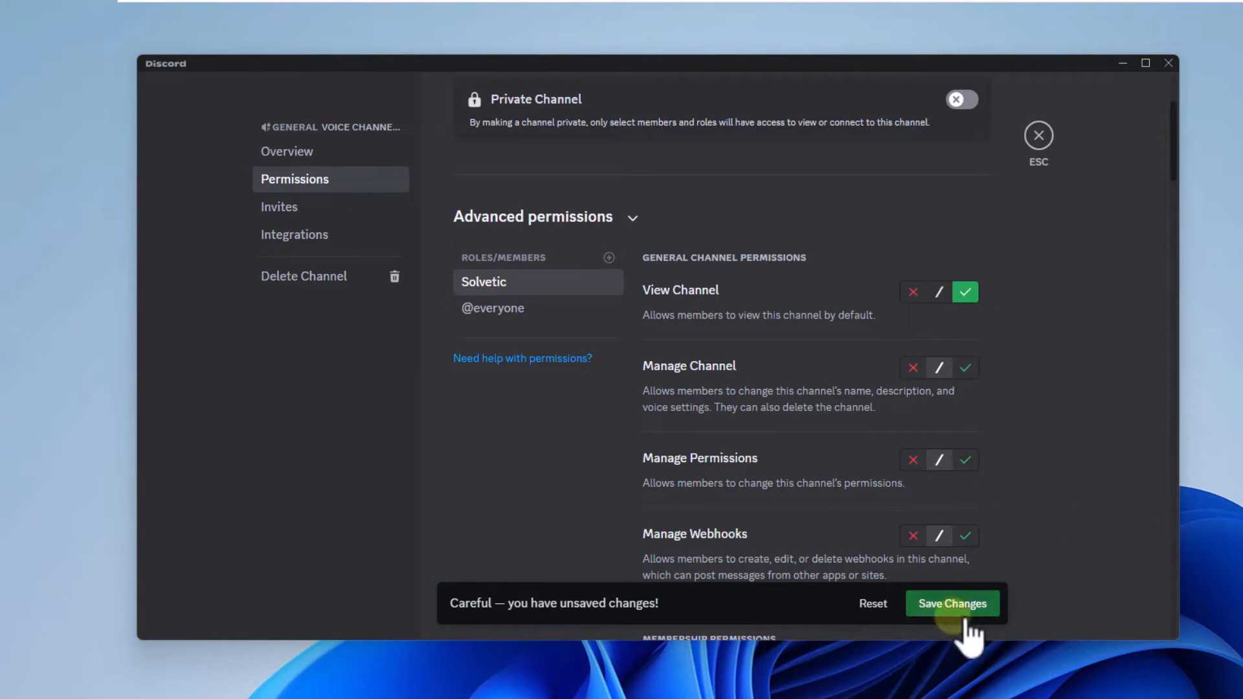
click(952, 603)
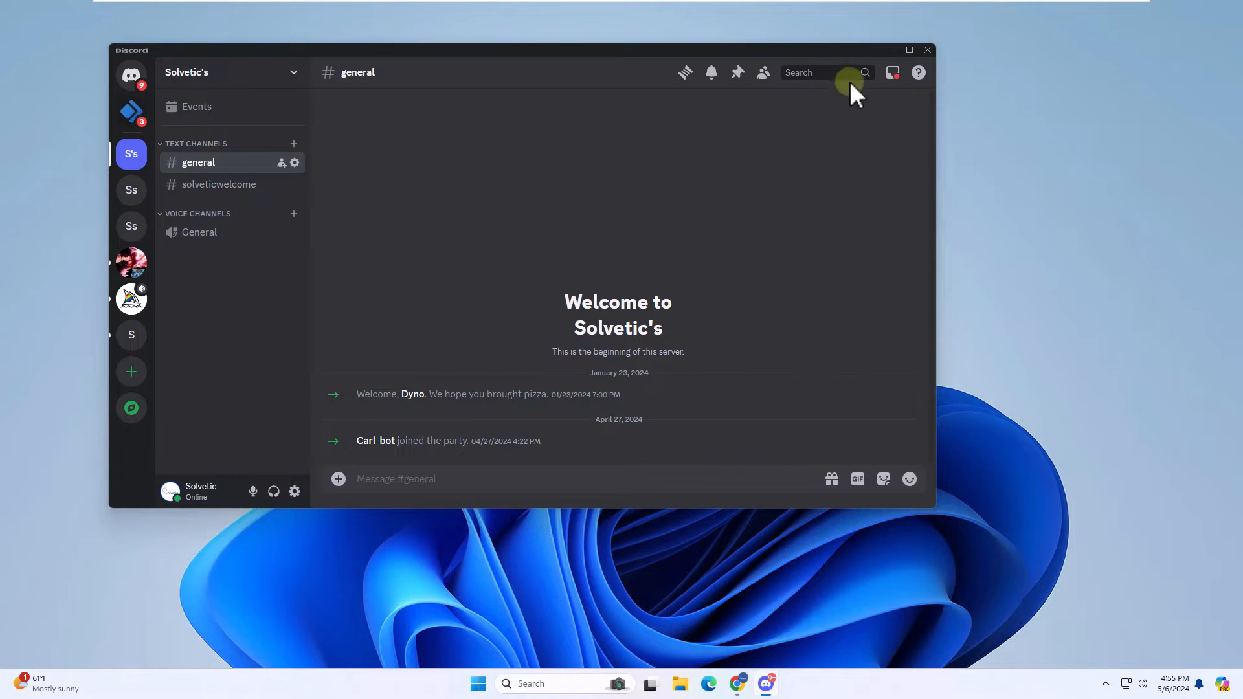
click(928, 49)
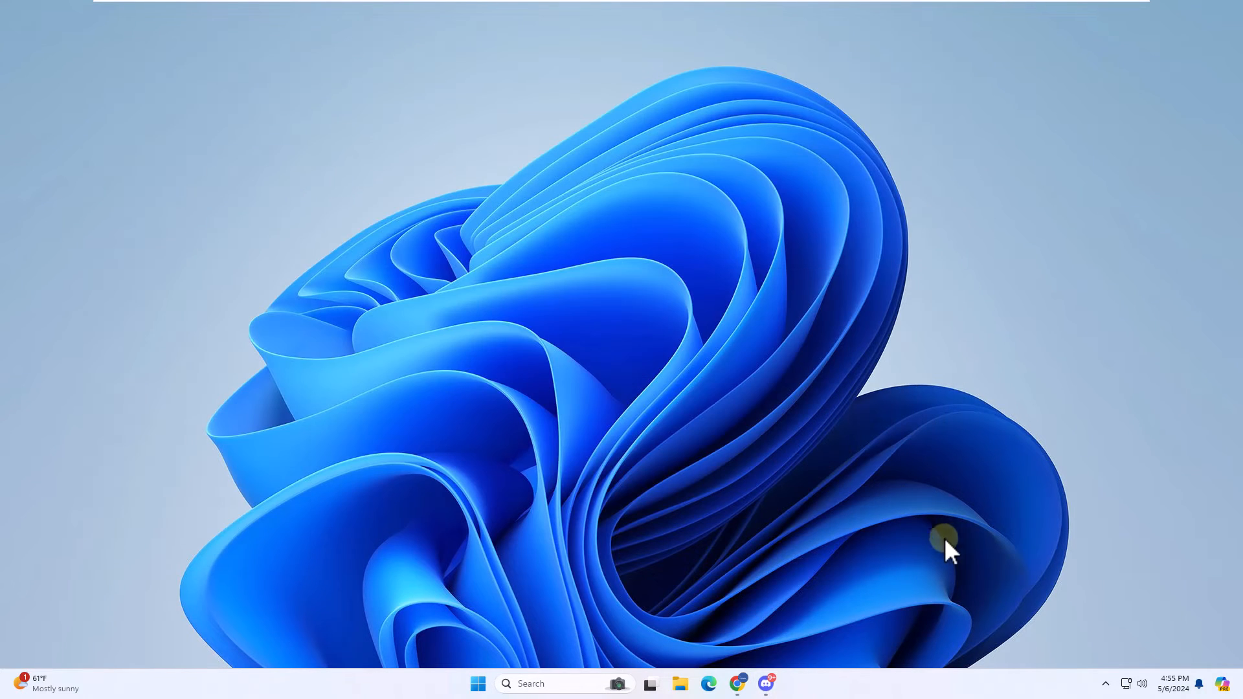
click(736, 683)
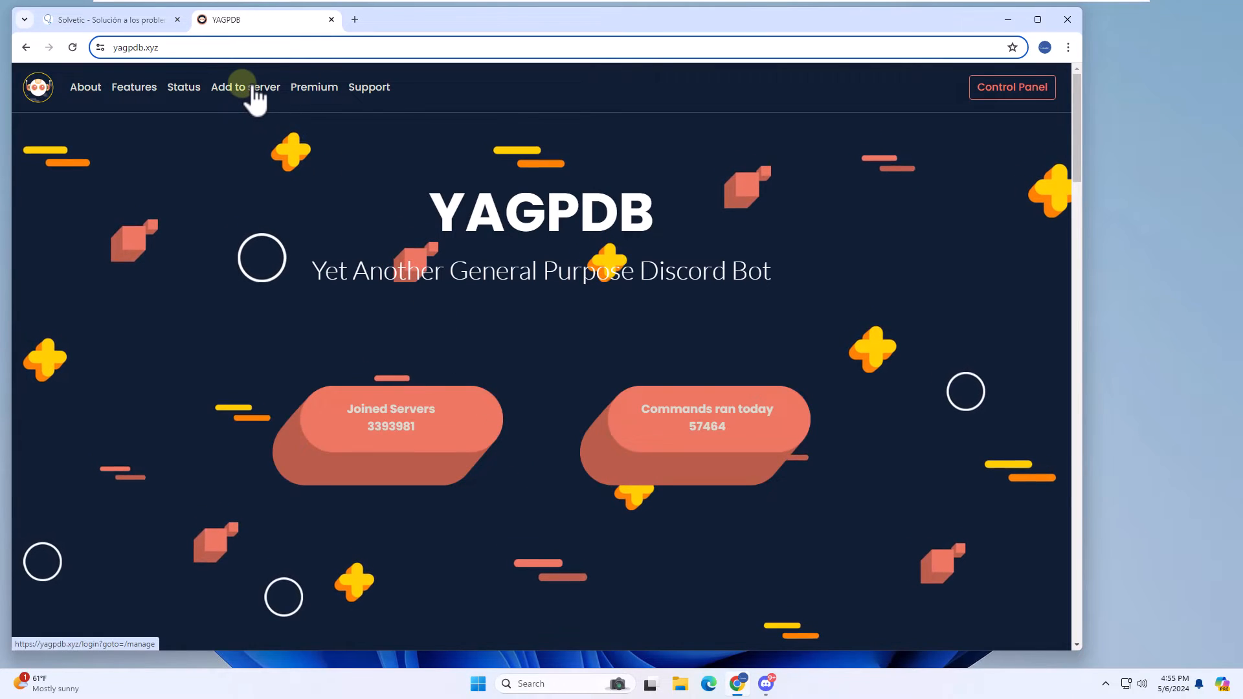
Start Add to server on yagpdb.xyz, log in to Discord and authorize YAGPDB access.
click(245, 86)
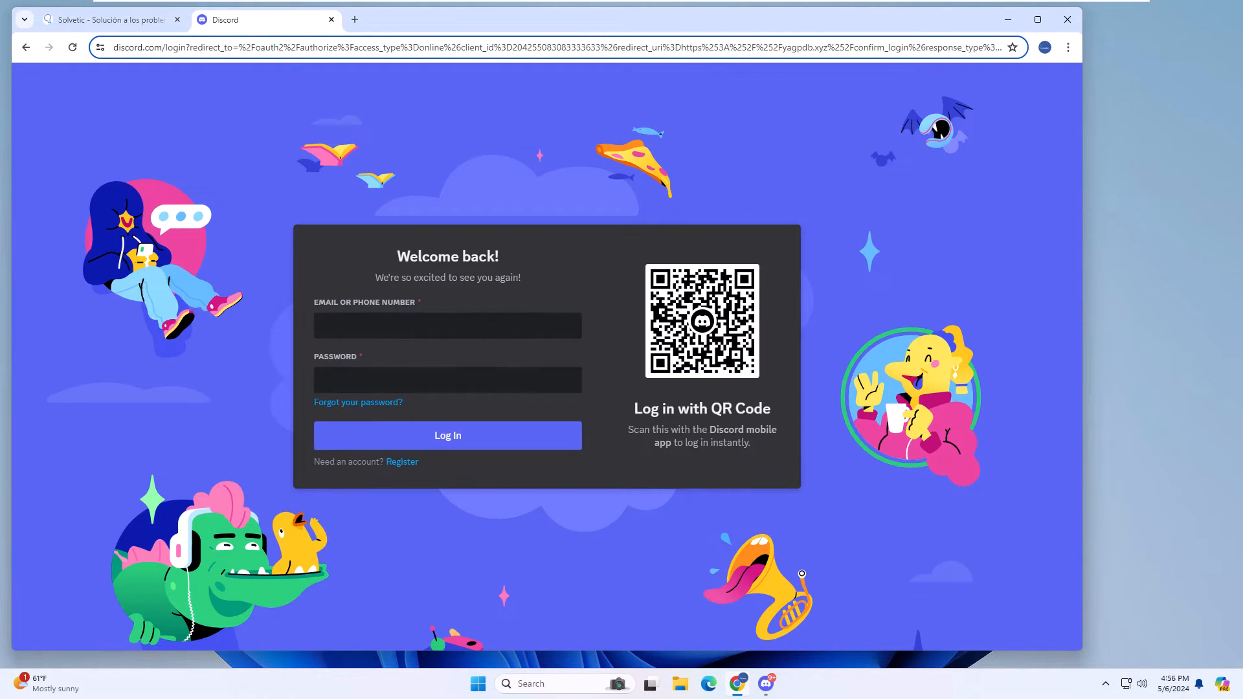
click(447, 435)
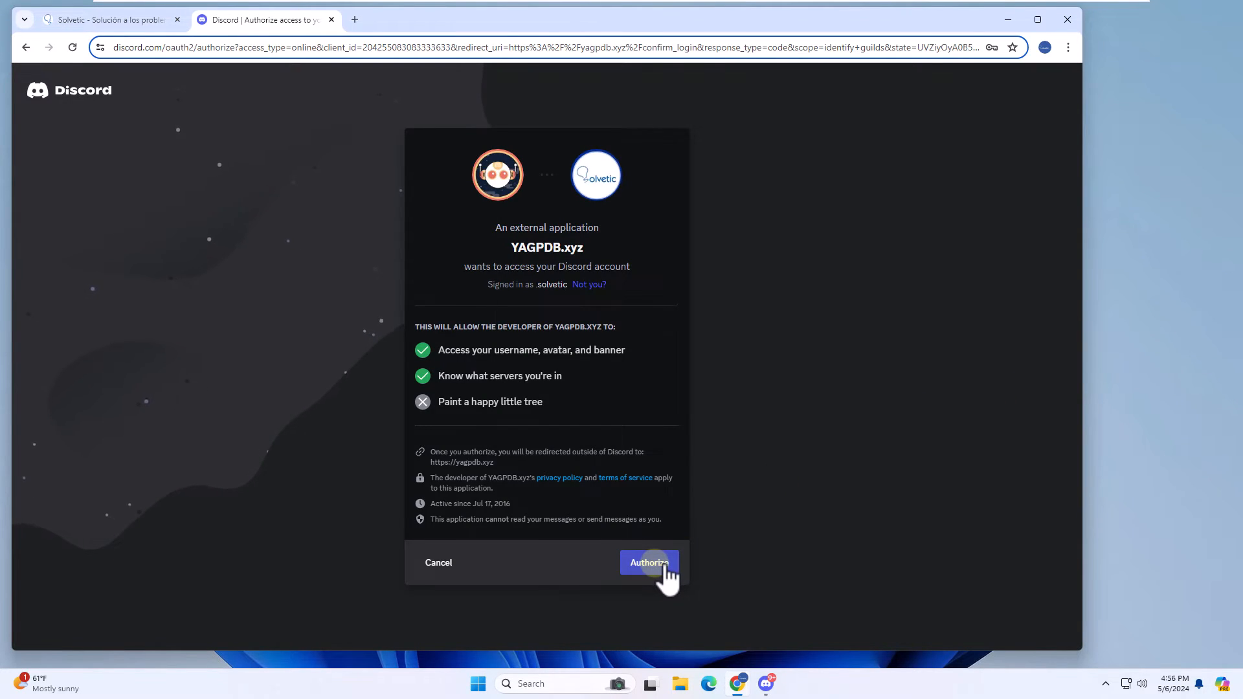
click(650, 562)
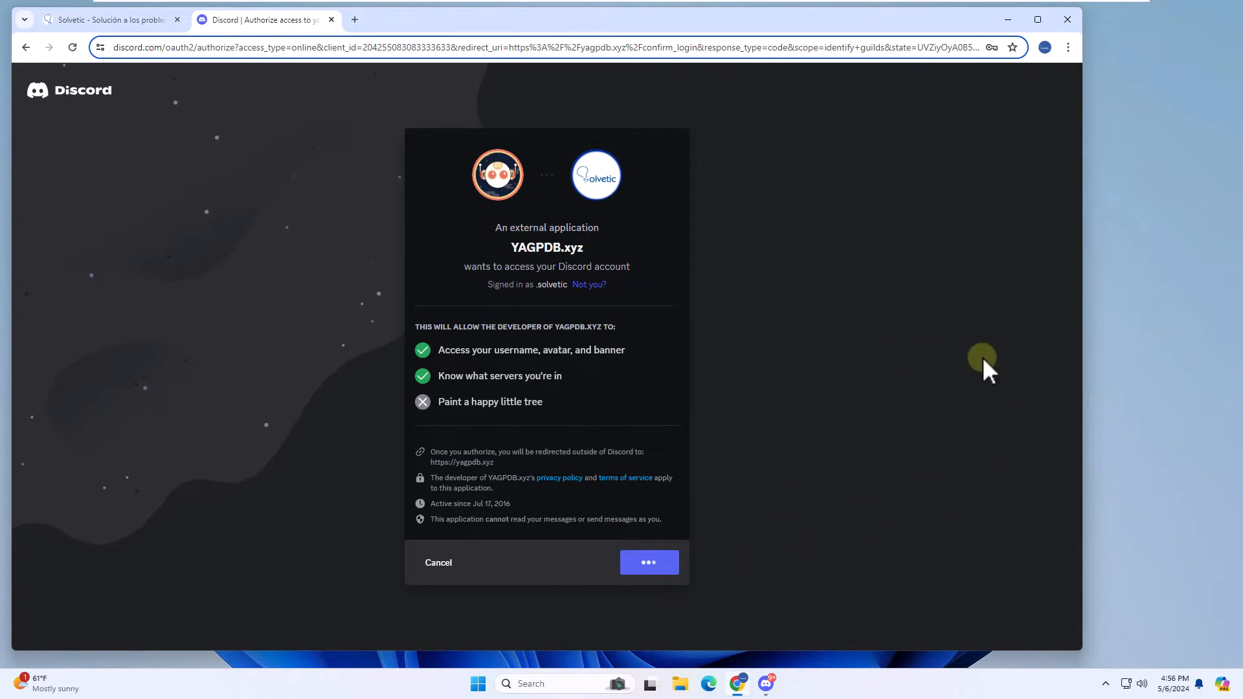
click(648, 562)
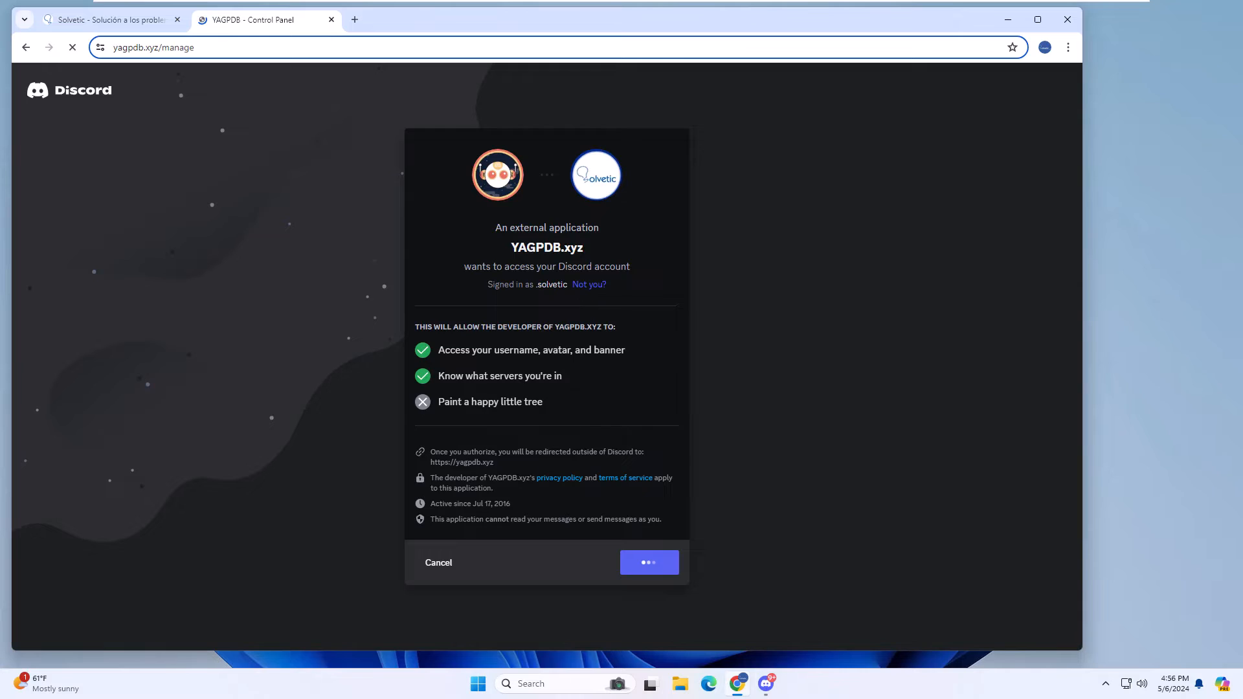
click(649, 562)
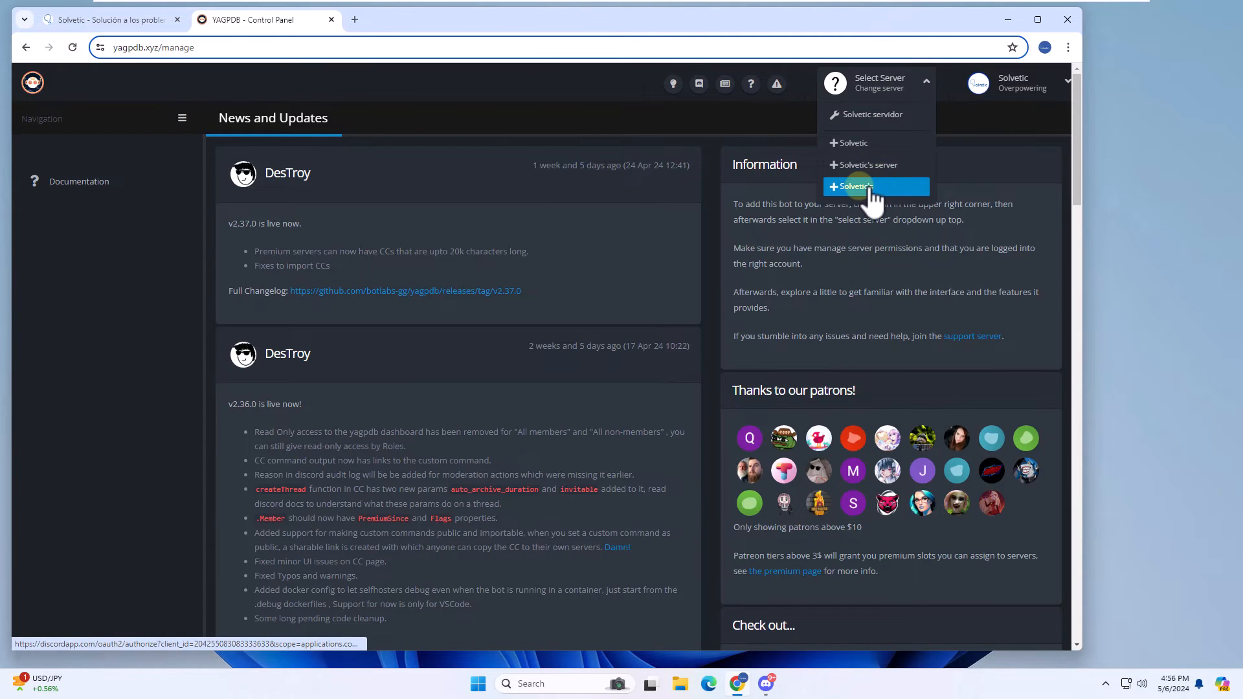
click(852, 187)
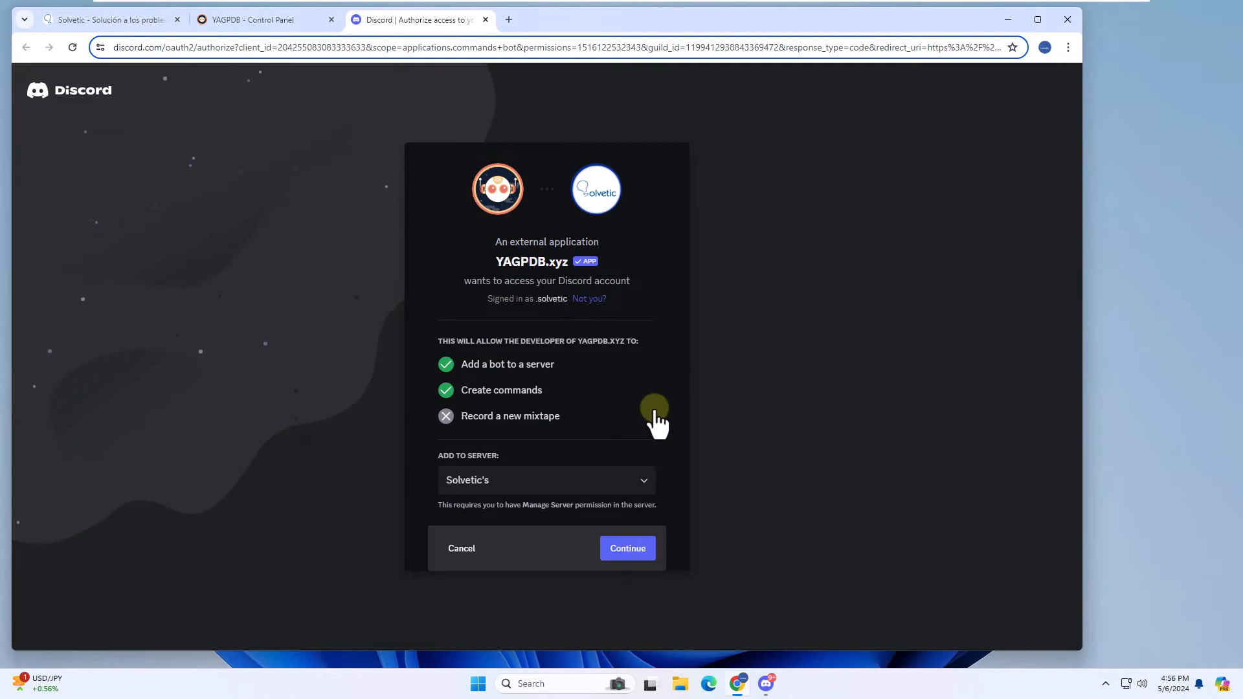
click(627, 548)
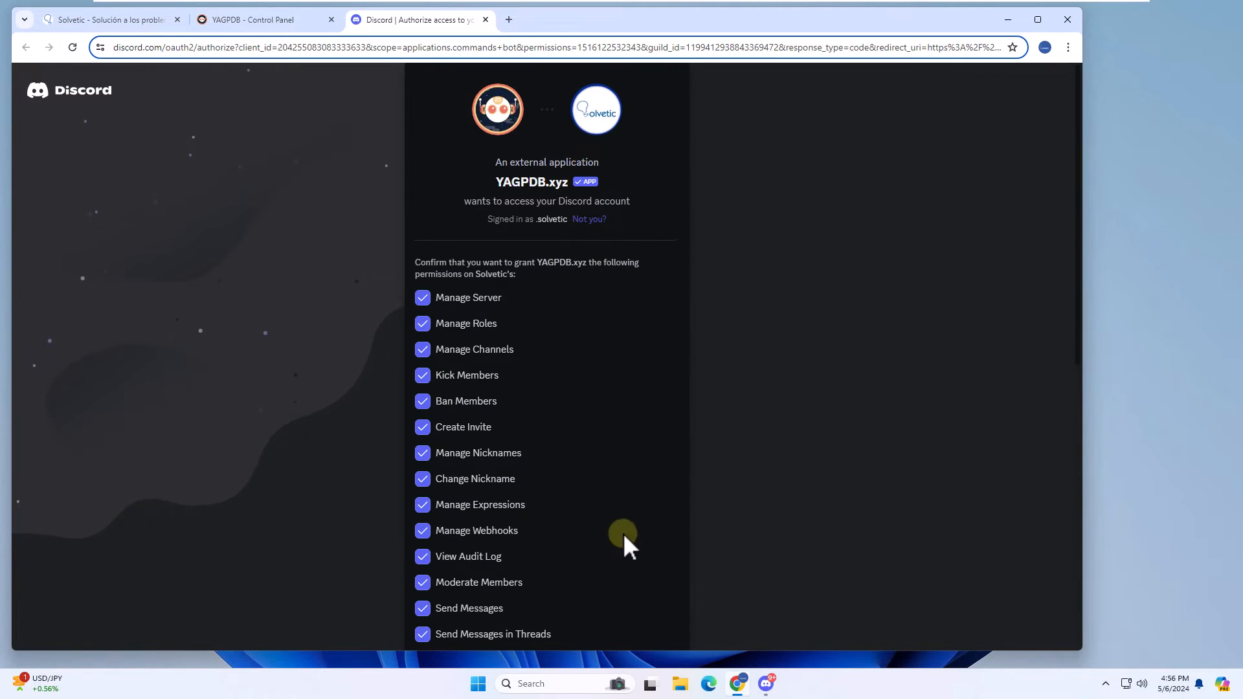
scroll(down, 3)
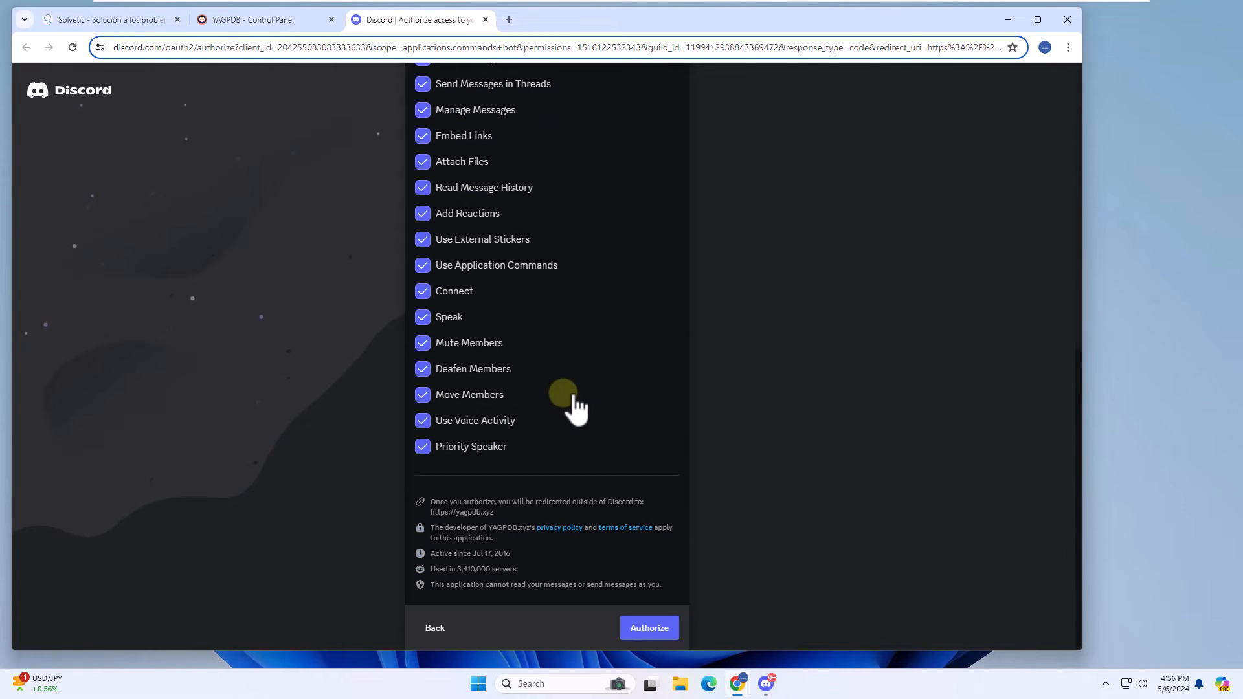
click(648, 627)
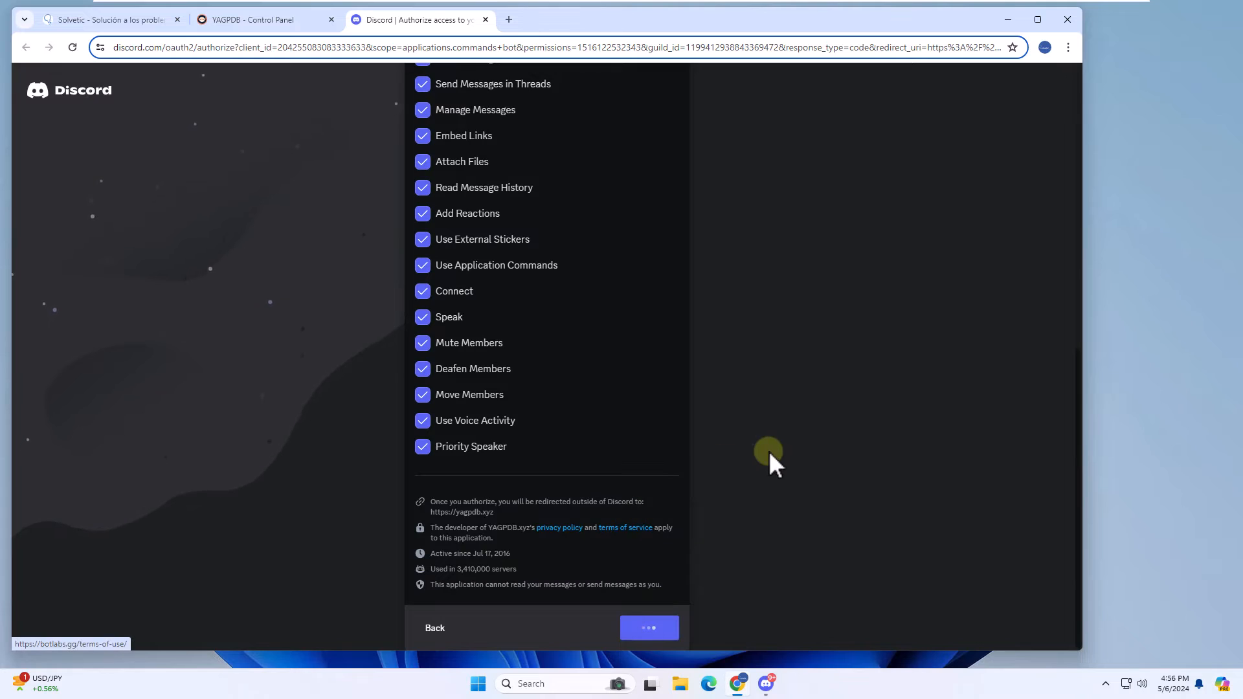
click(649, 627)
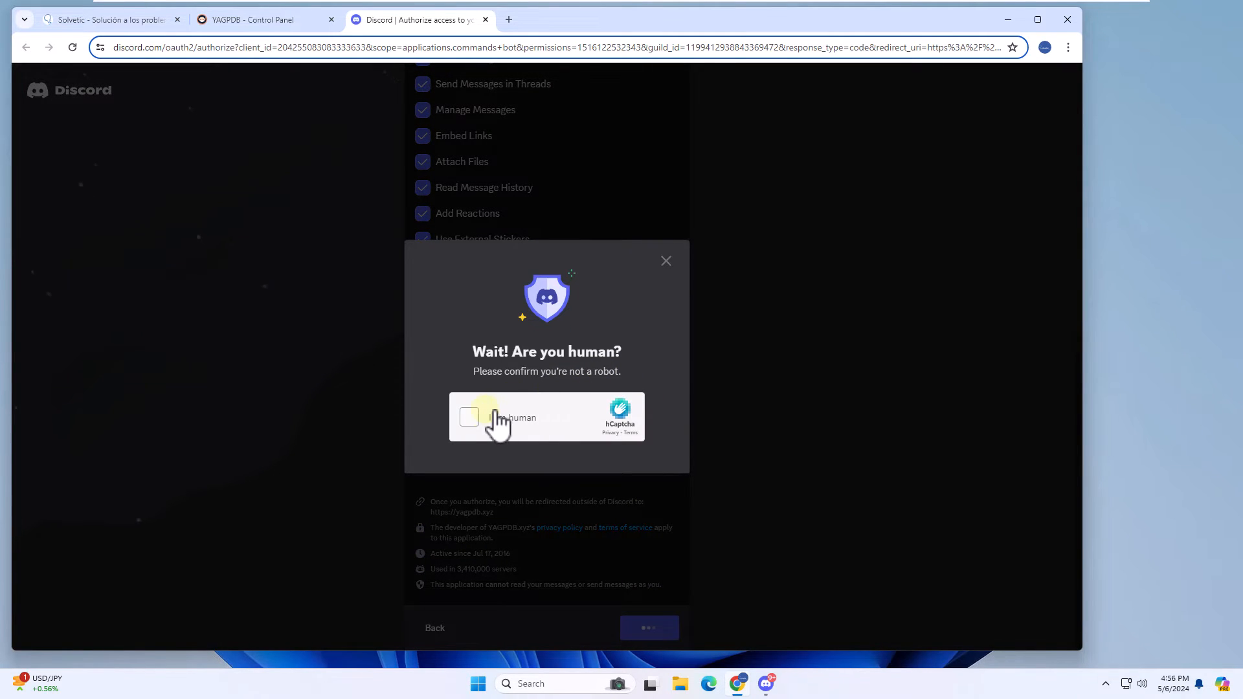
click(470, 417)
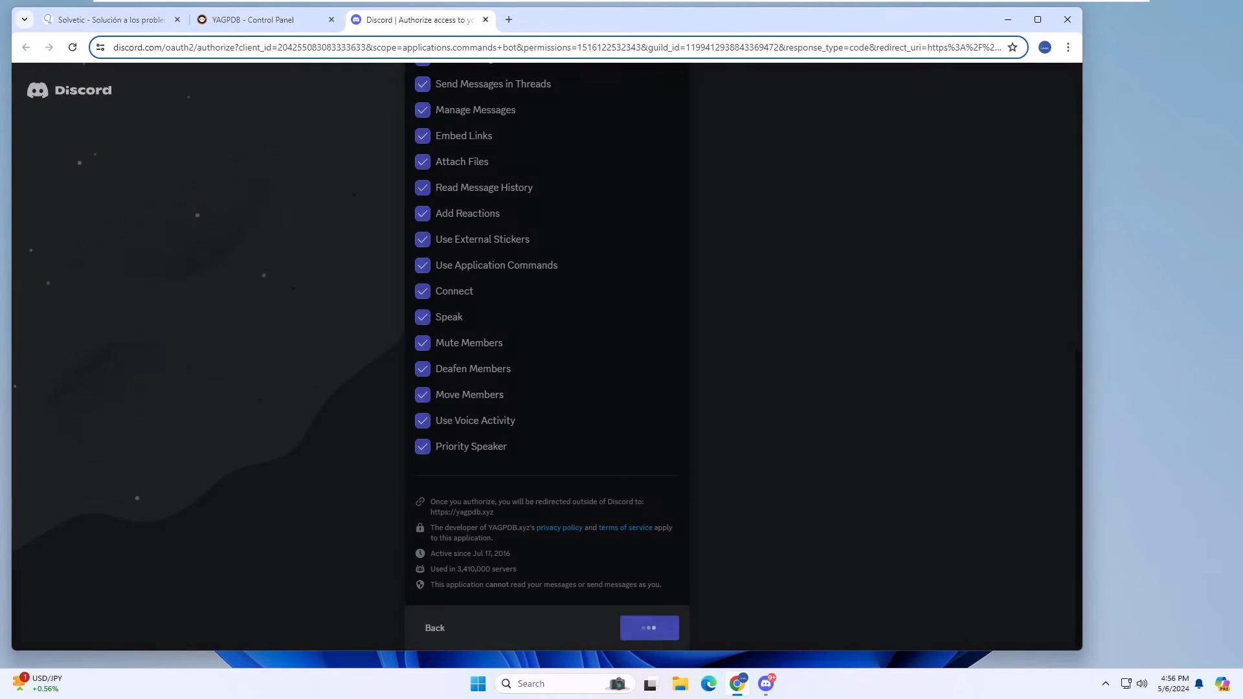
click(649, 628)
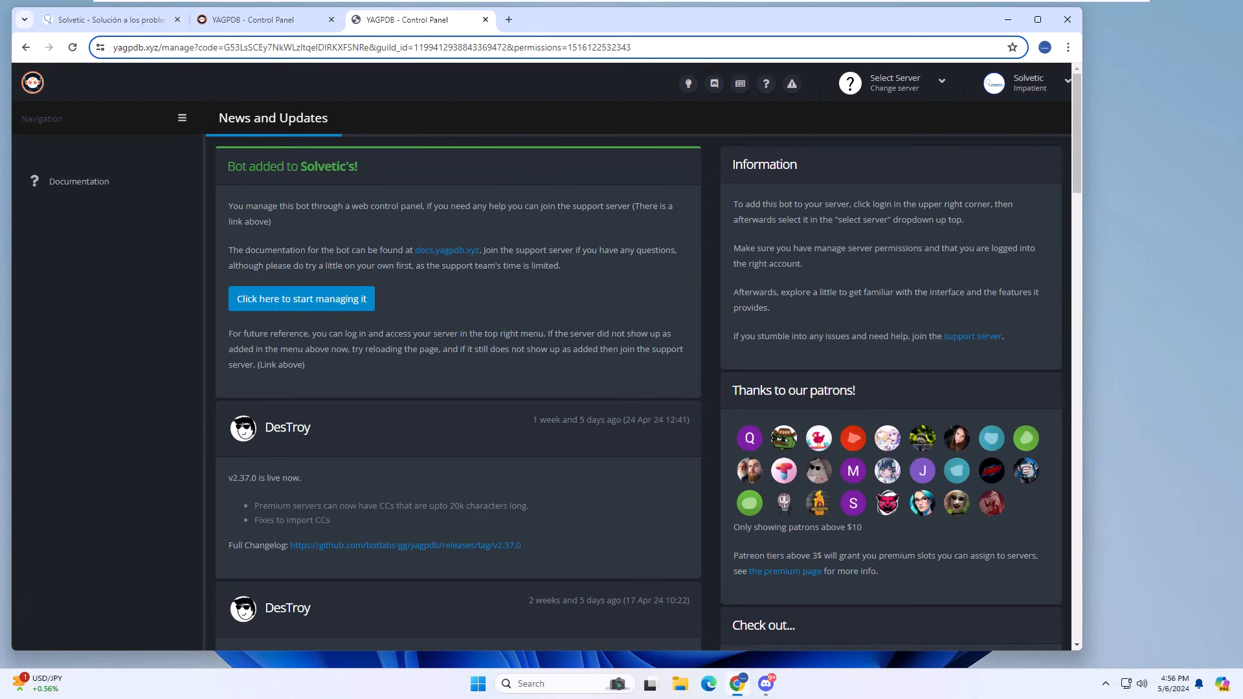
mouse_move(962, 17)
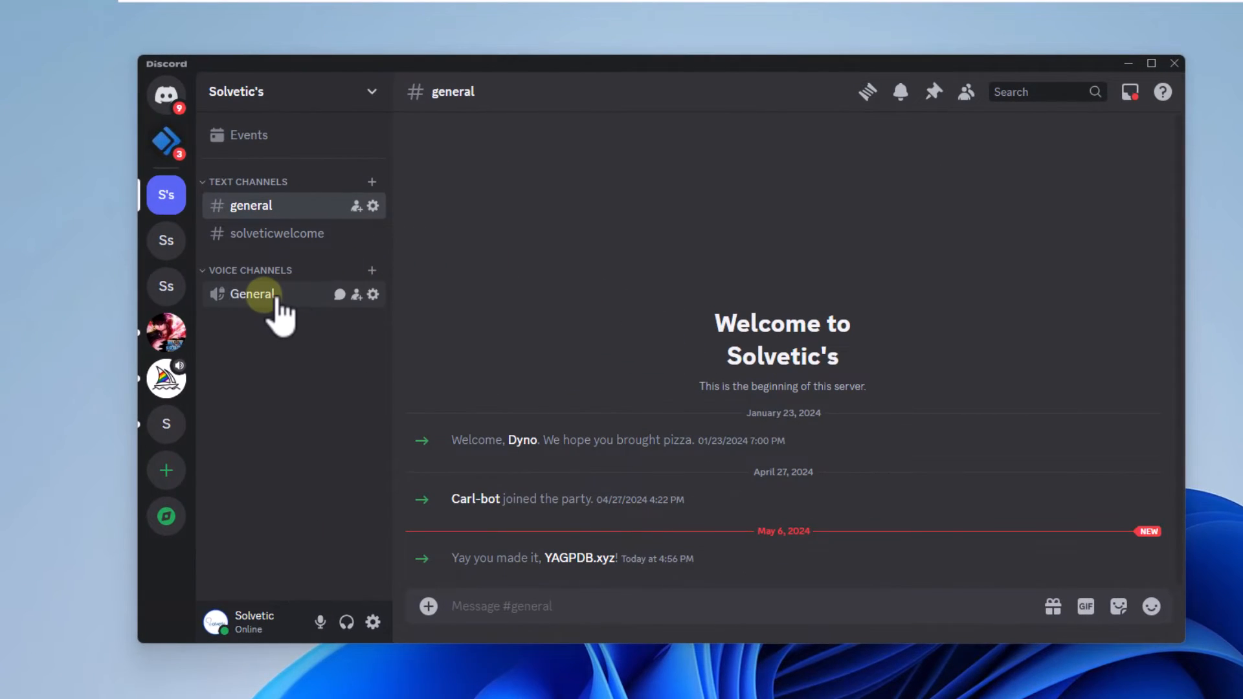
Connect to the General voice channel and check YAGPDB.xyz's welcome in #general.
click(252, 294)
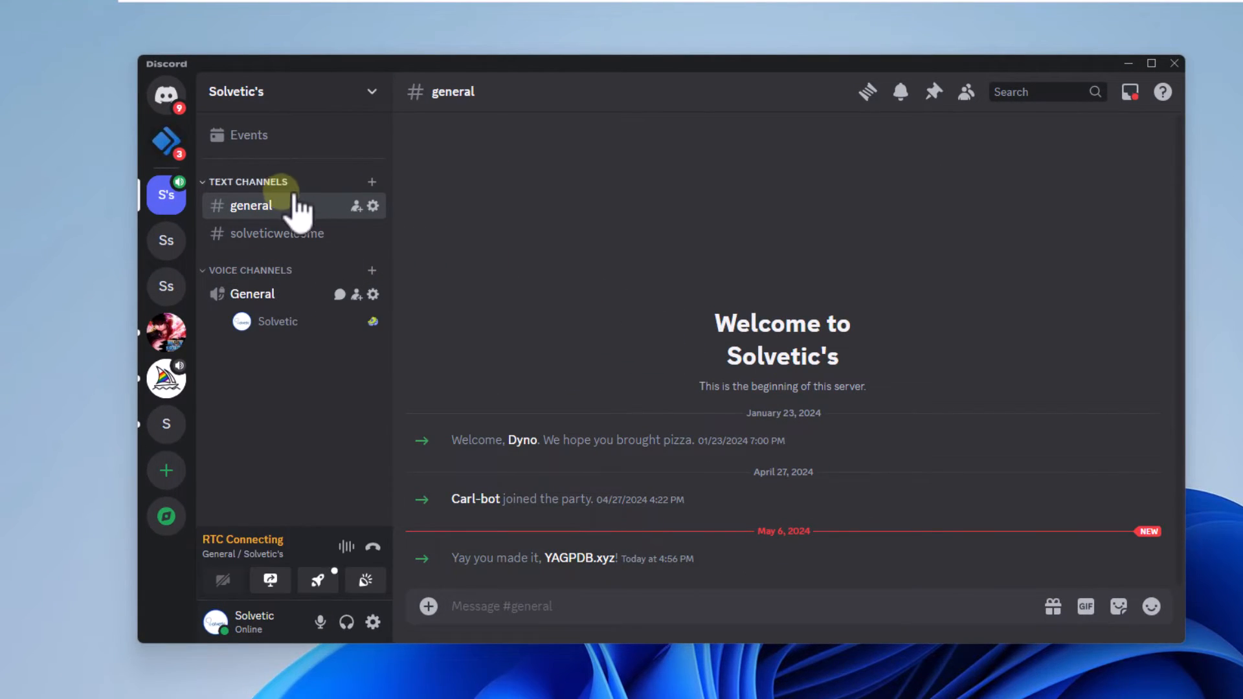
click(964, 91)
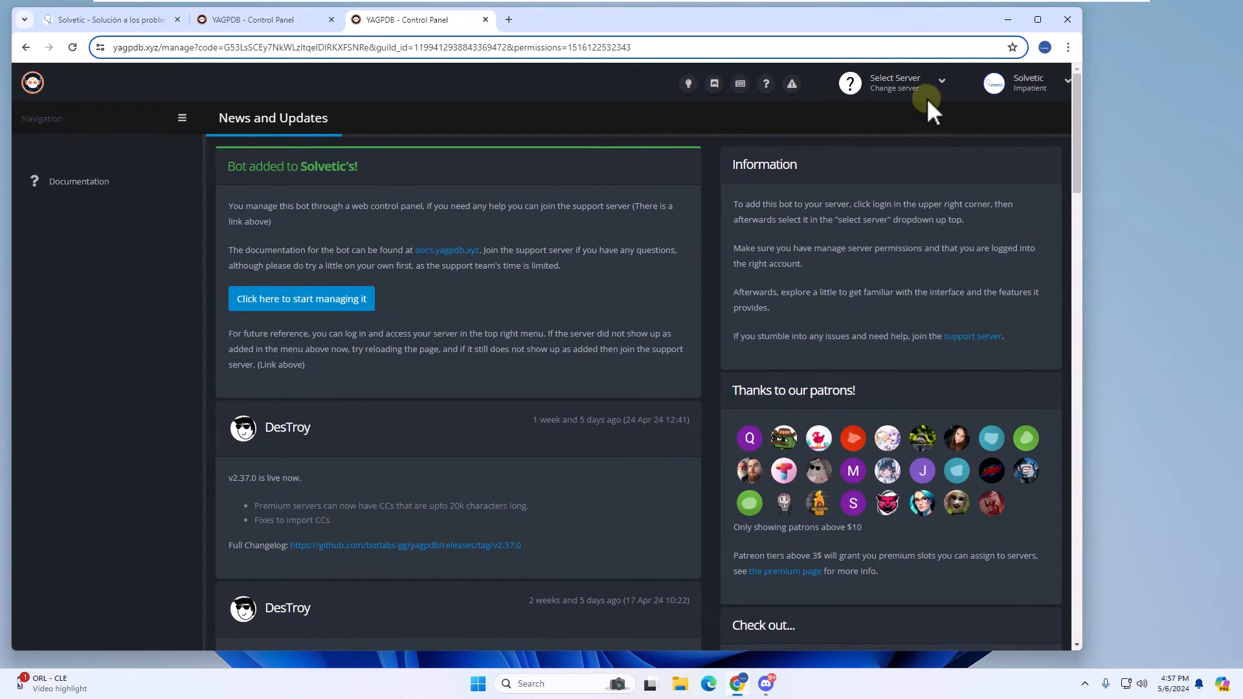
click(920, 83)
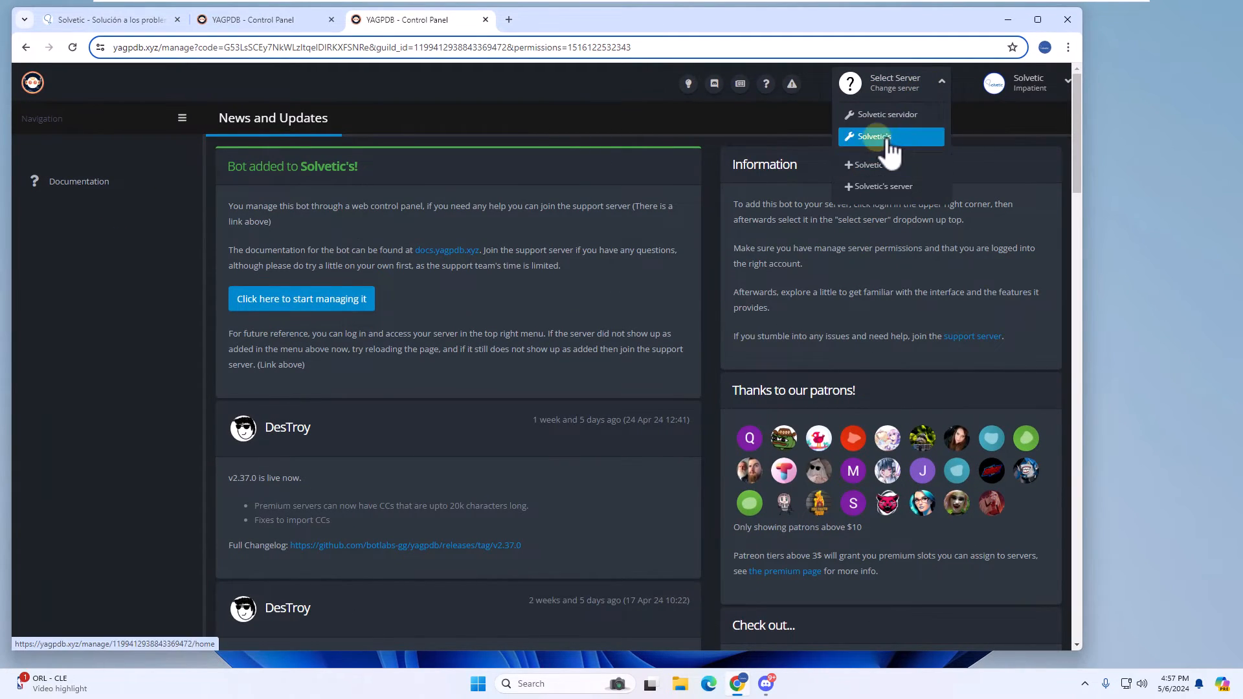
click(878, 137)
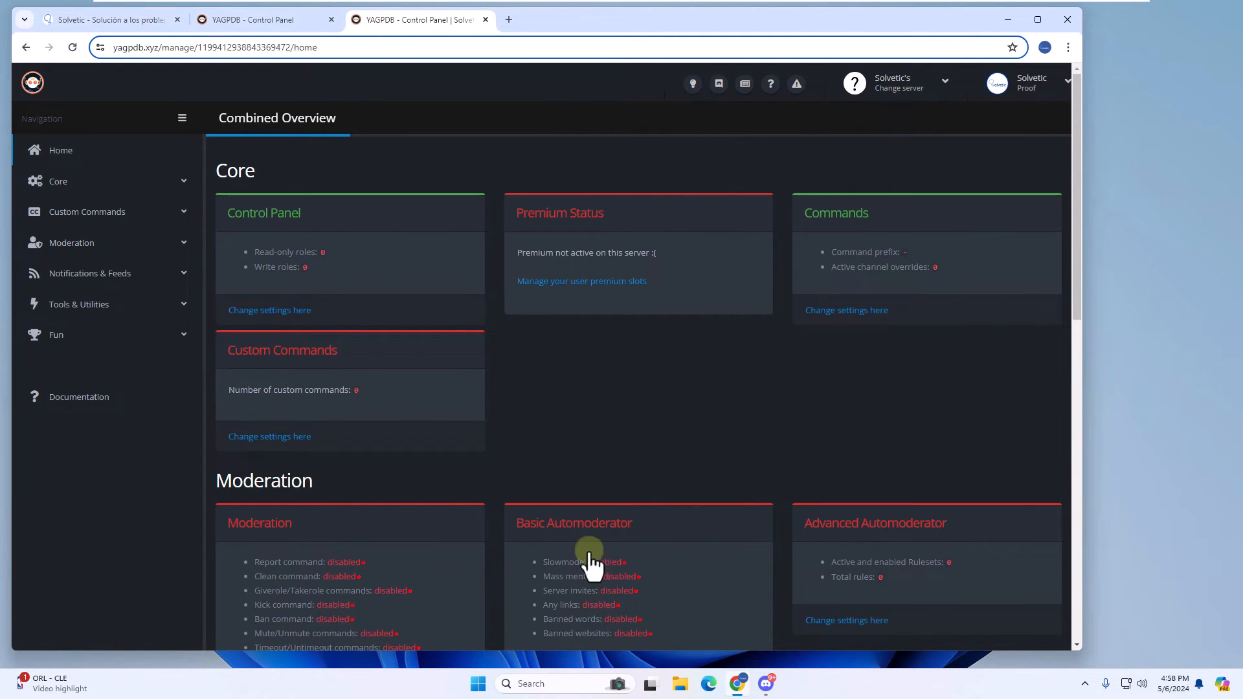
click(79, 304)
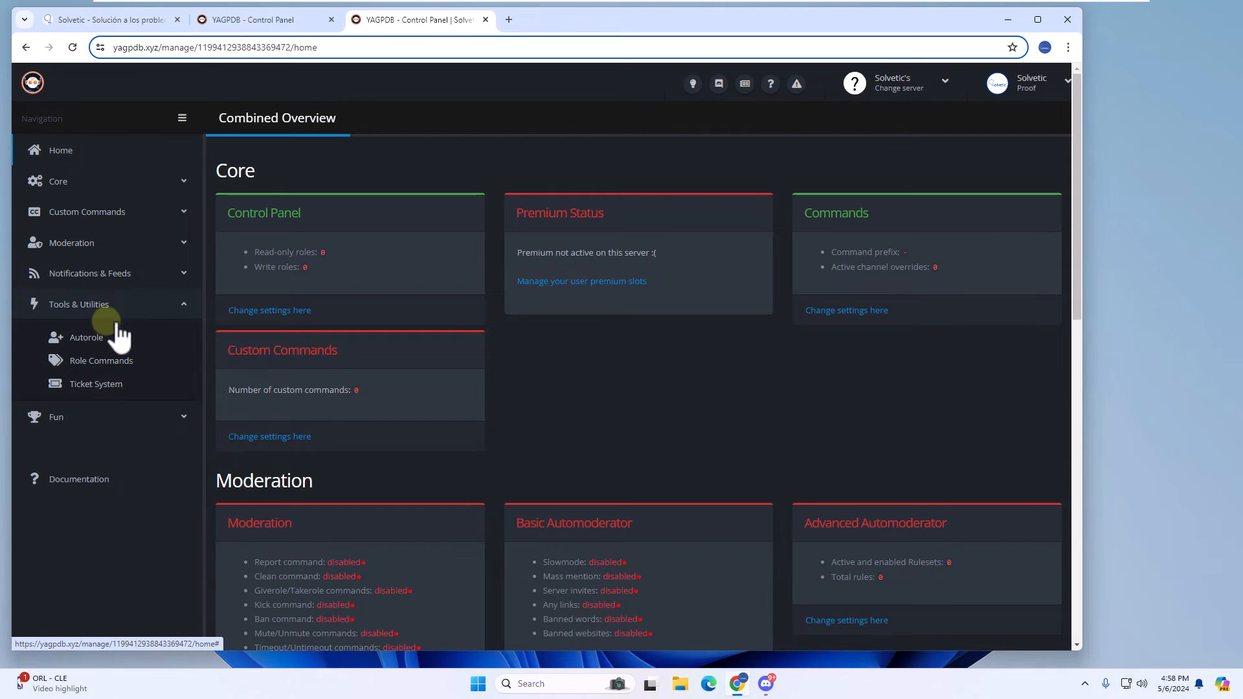
click(86, 338)
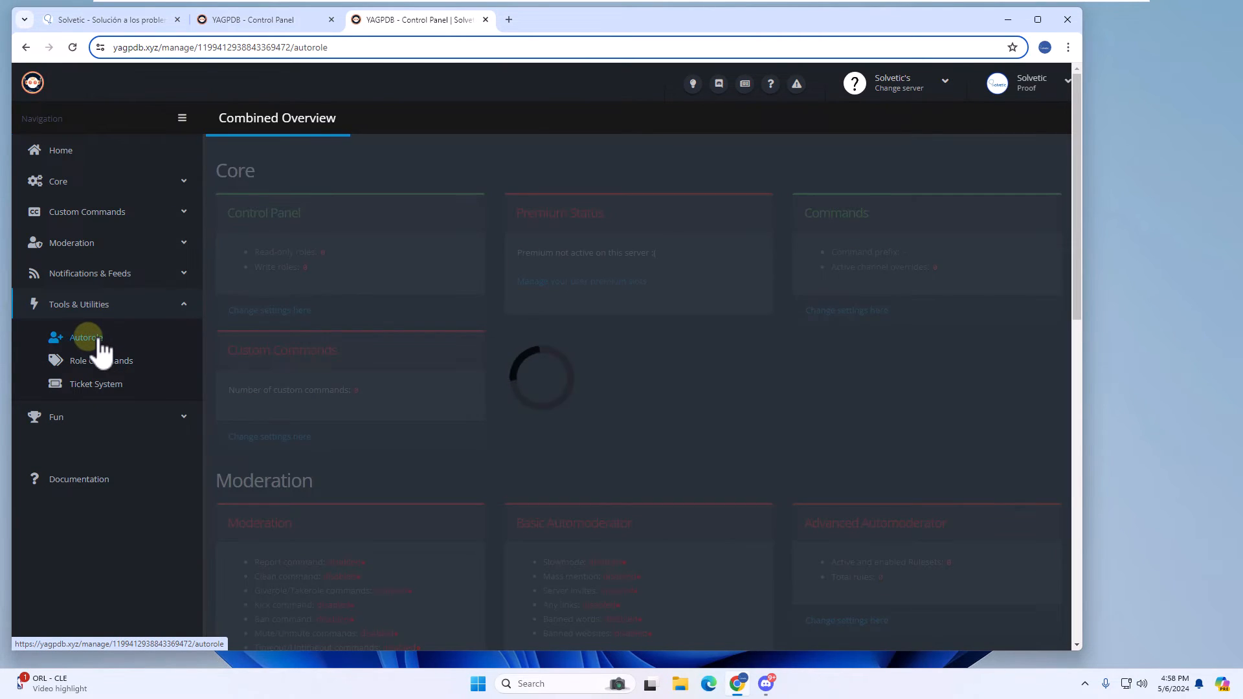
click(87, 337)
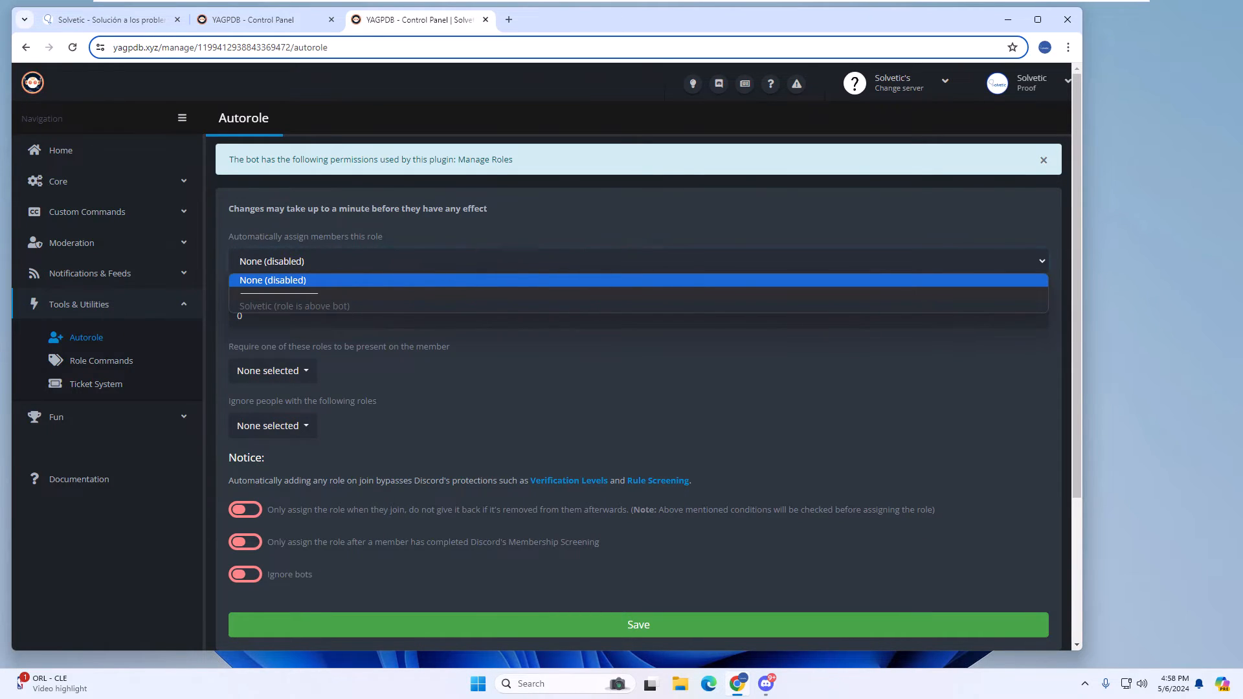
In Discord's Server Settings roles, drag the YAGPDB.xyz role above Solvetic.
click(272, 280)
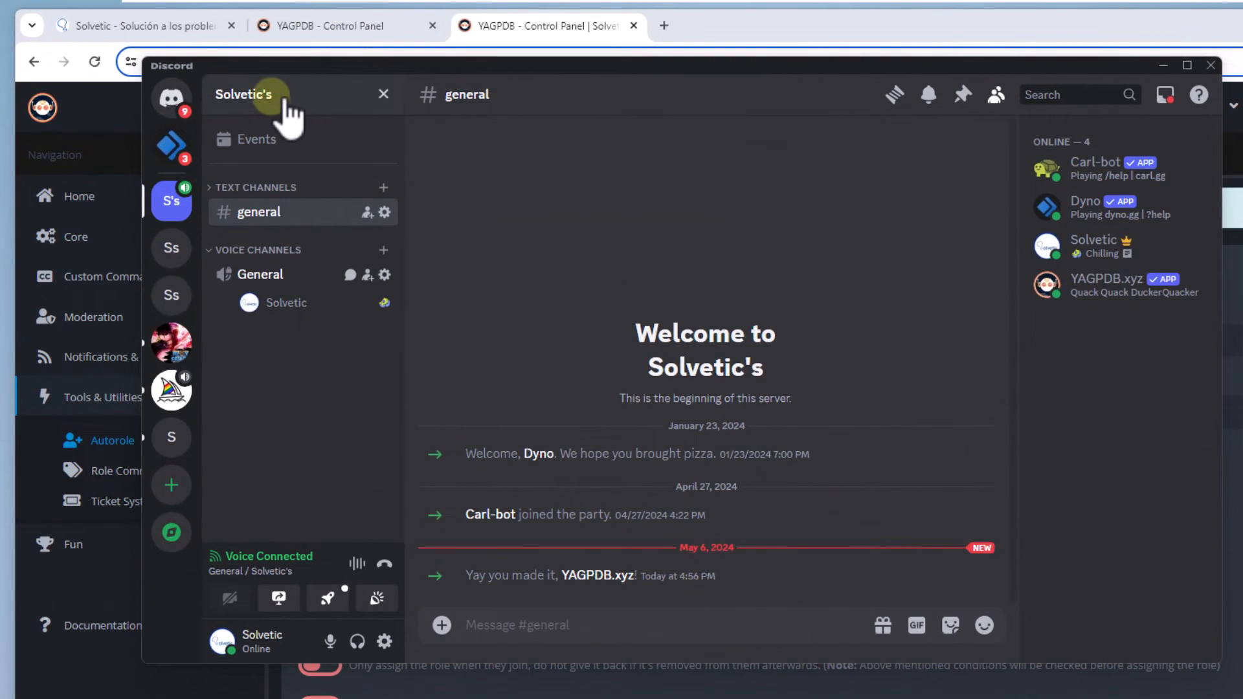
click(243, 95)
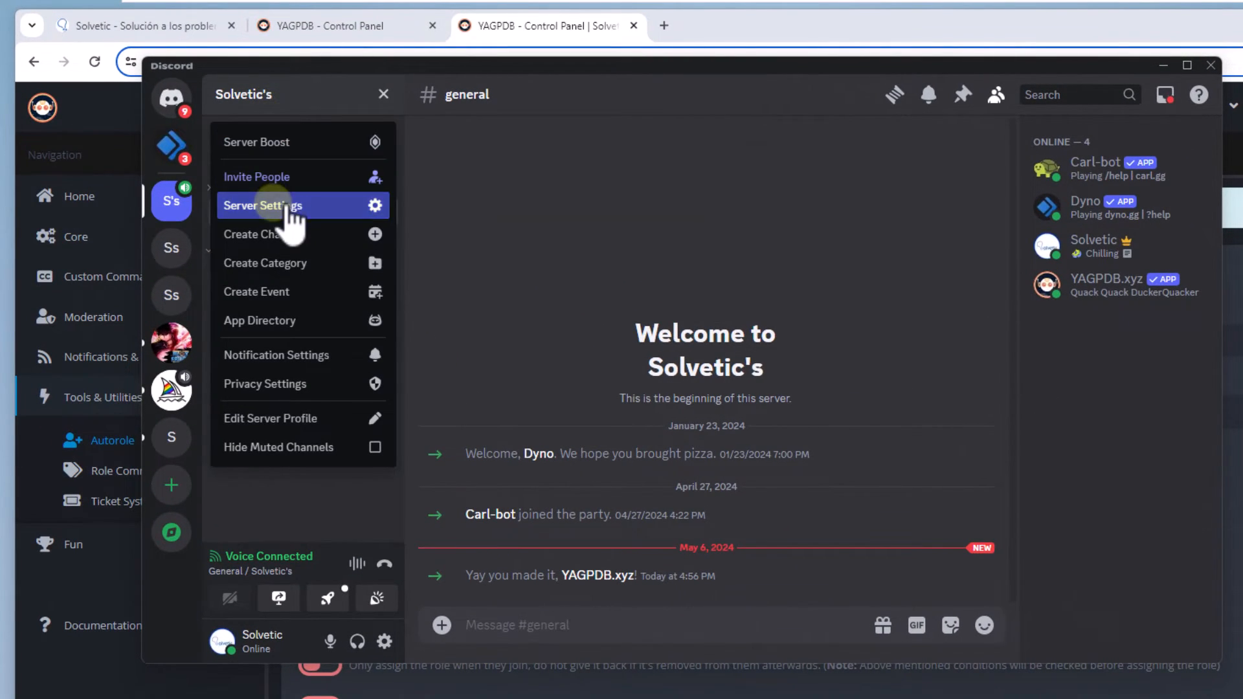
click(262, 205)
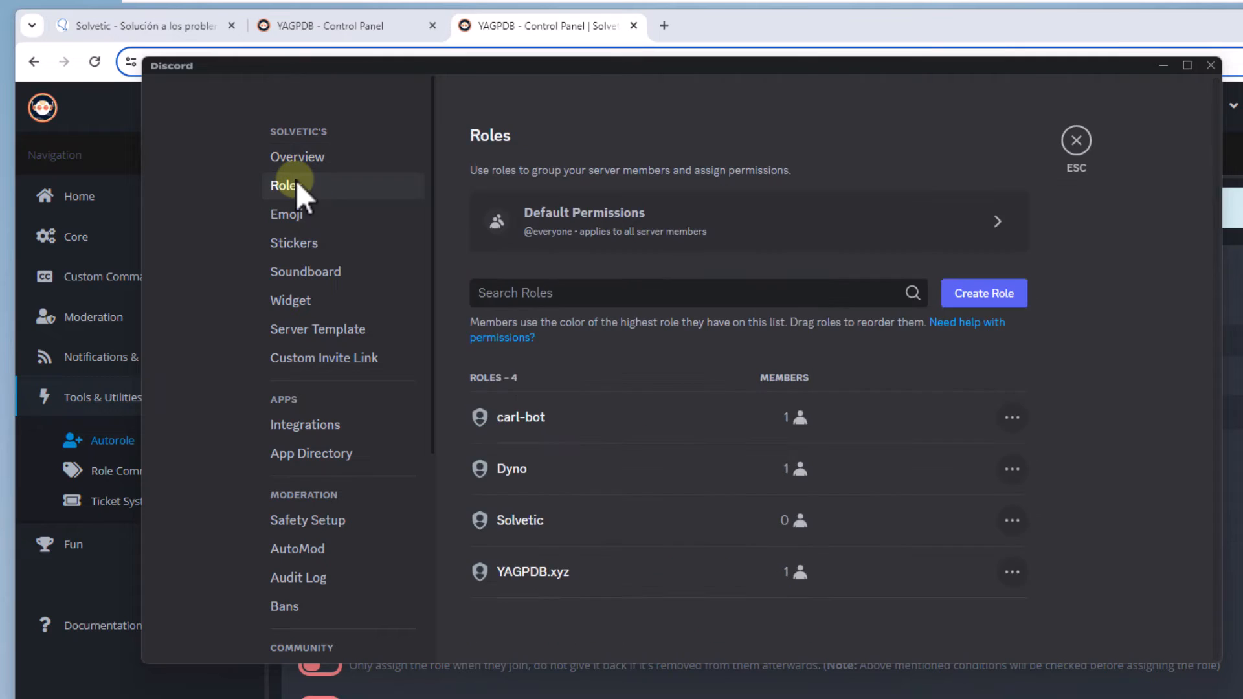
mouse_move(429, 582)
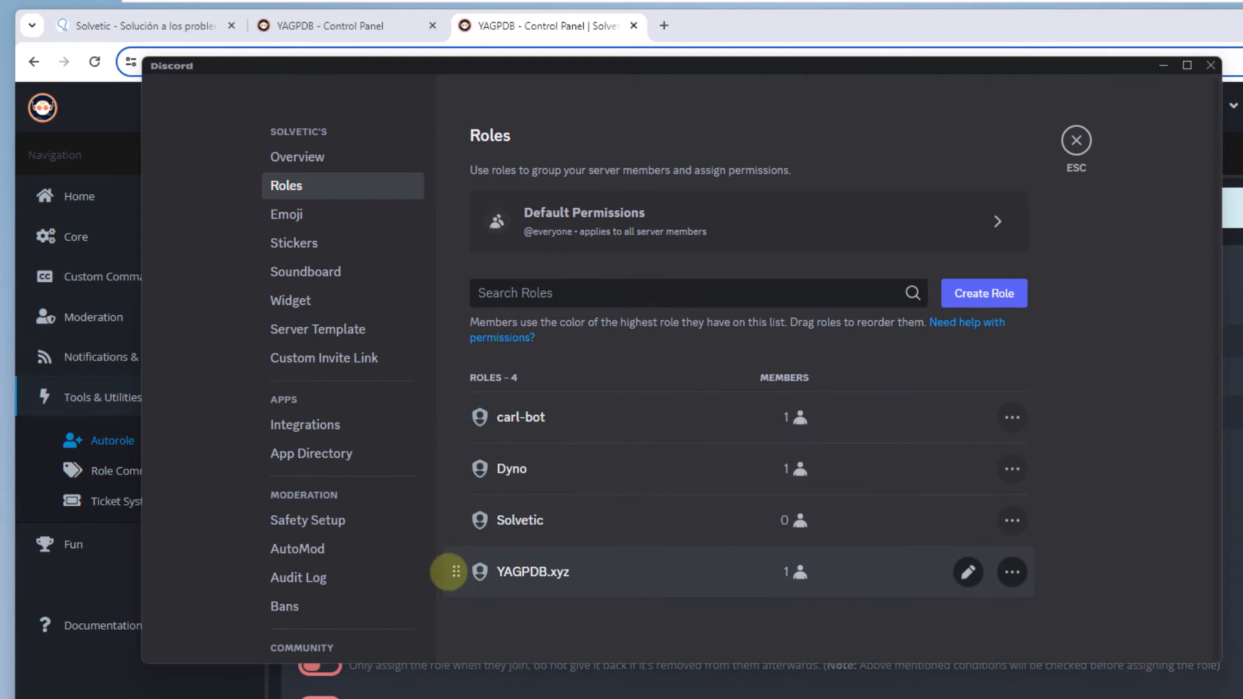
drag(449, 571, 449, 388)
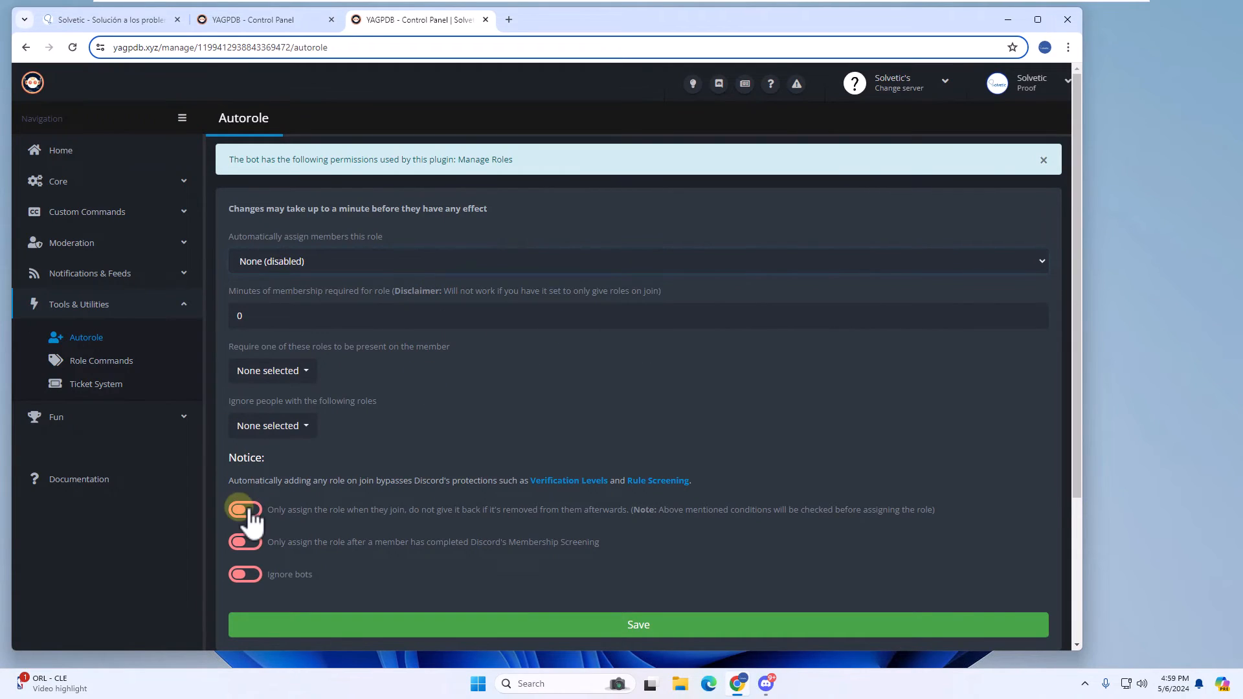
Pick Solvetic as the autorole, enable 'Only assign the role when they join', and save.
click(245, 510)
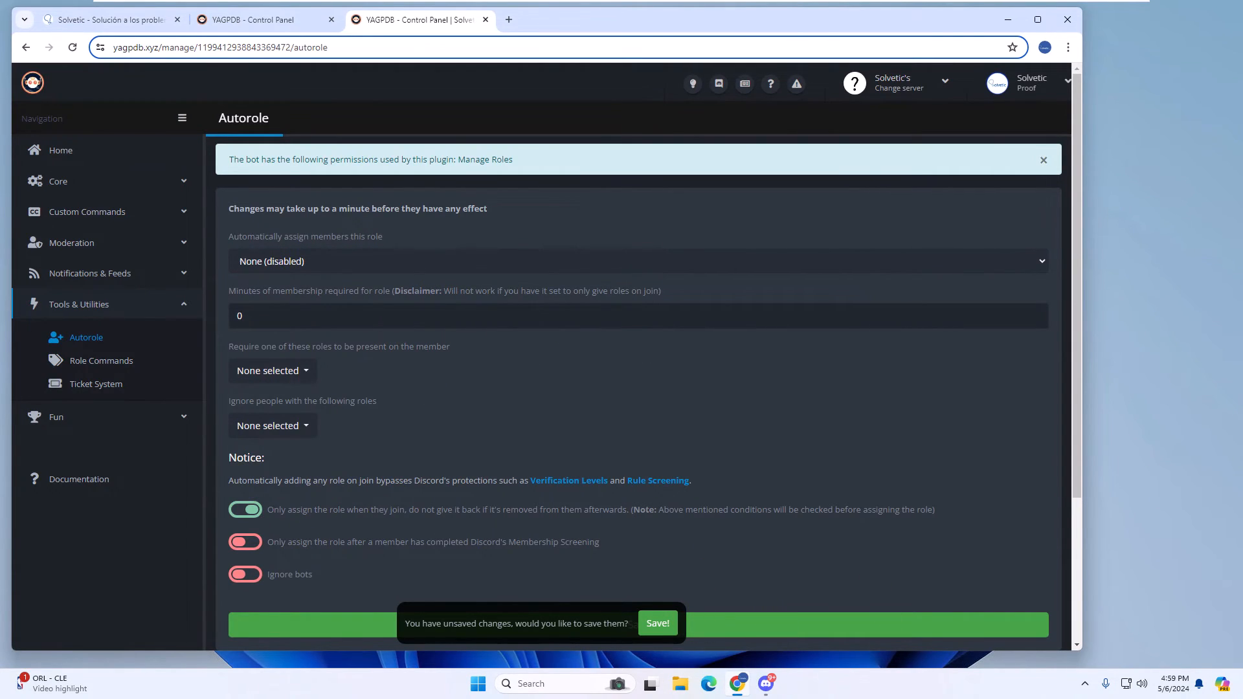
click(634, 278)
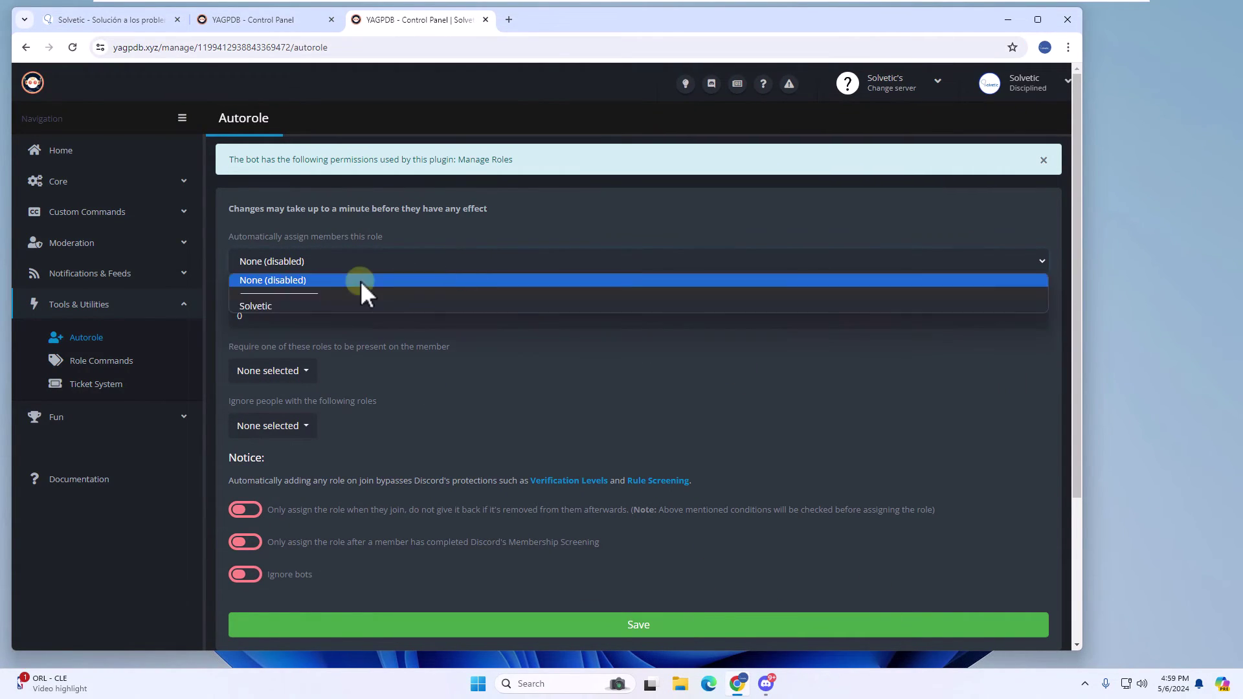
click(255, 305)
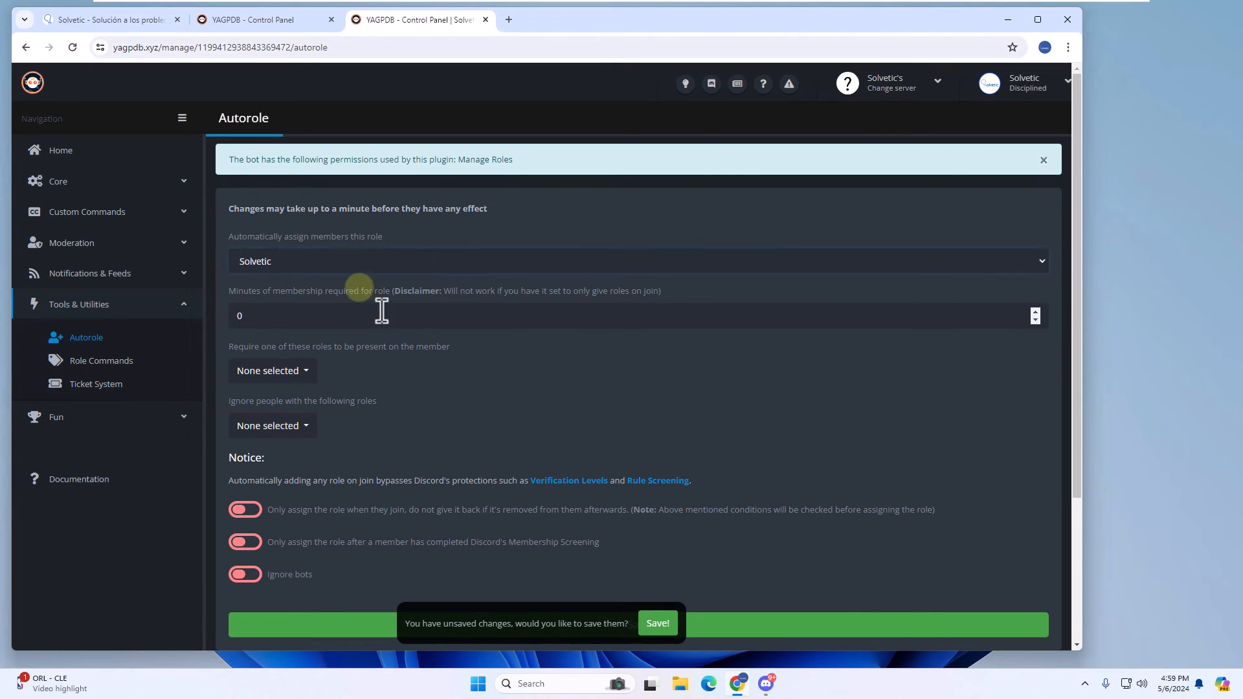
click(245, 510)
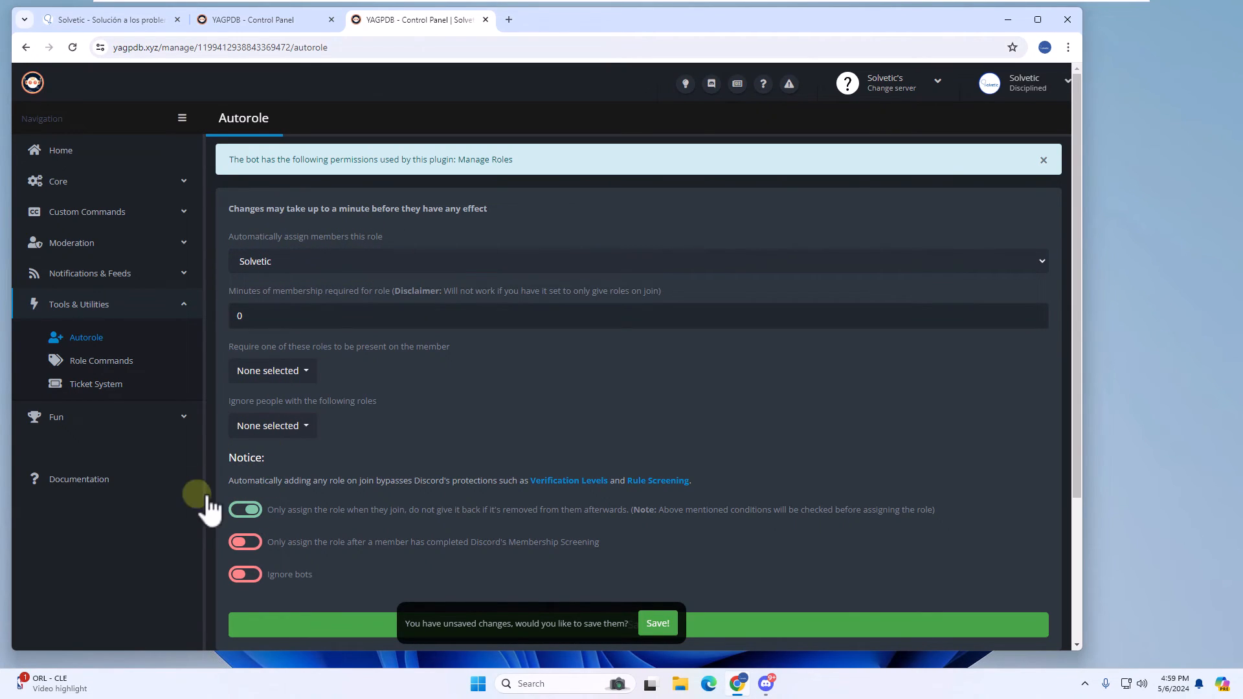
mouse_move(417, 447)
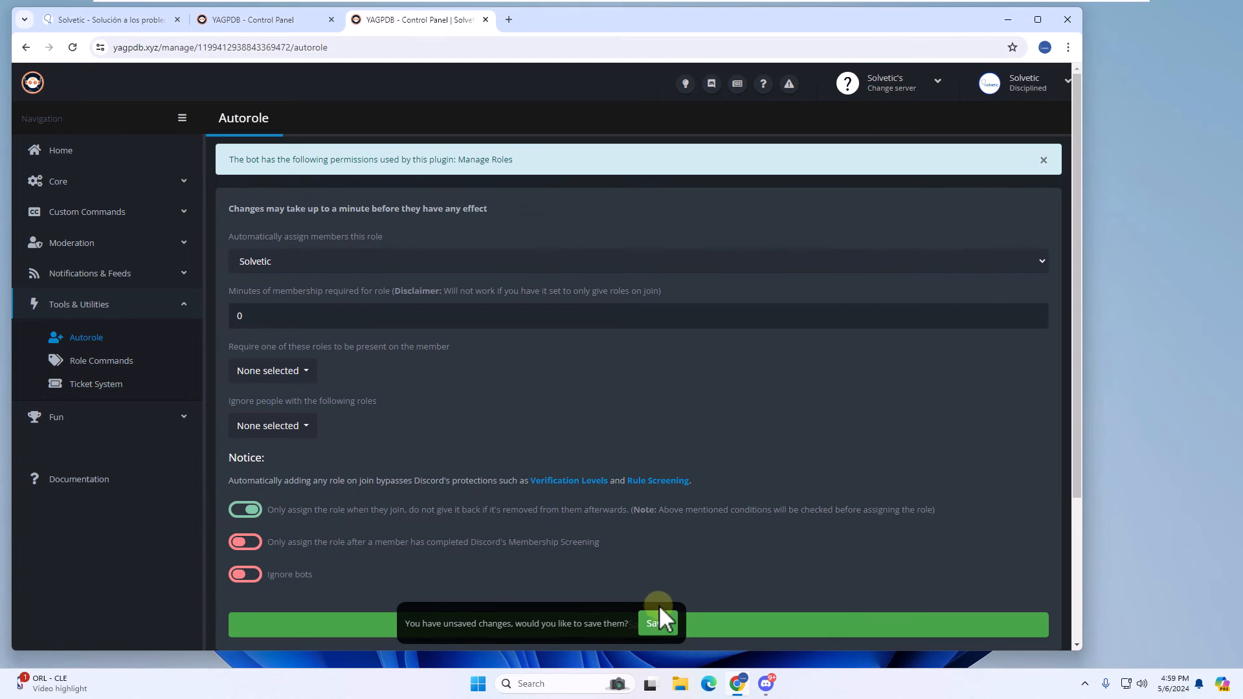
click(653, 623)
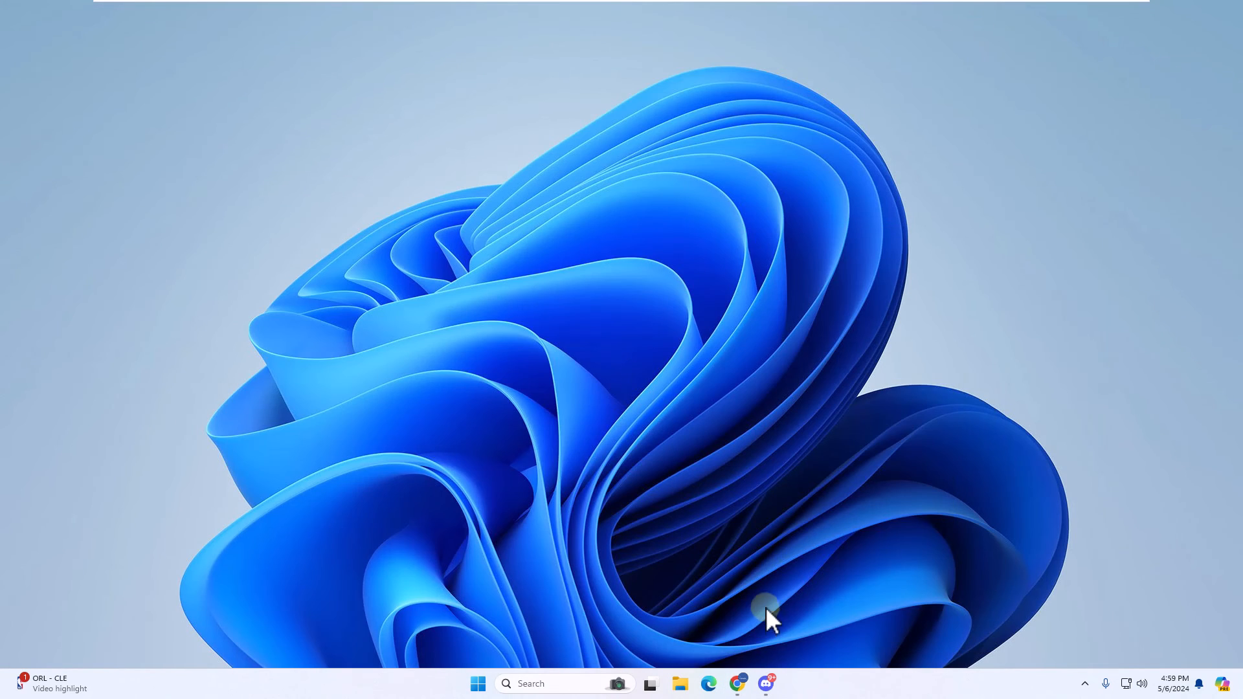
Review the member list in Server Settings, then close settings to return to #general.
click(763, 683)
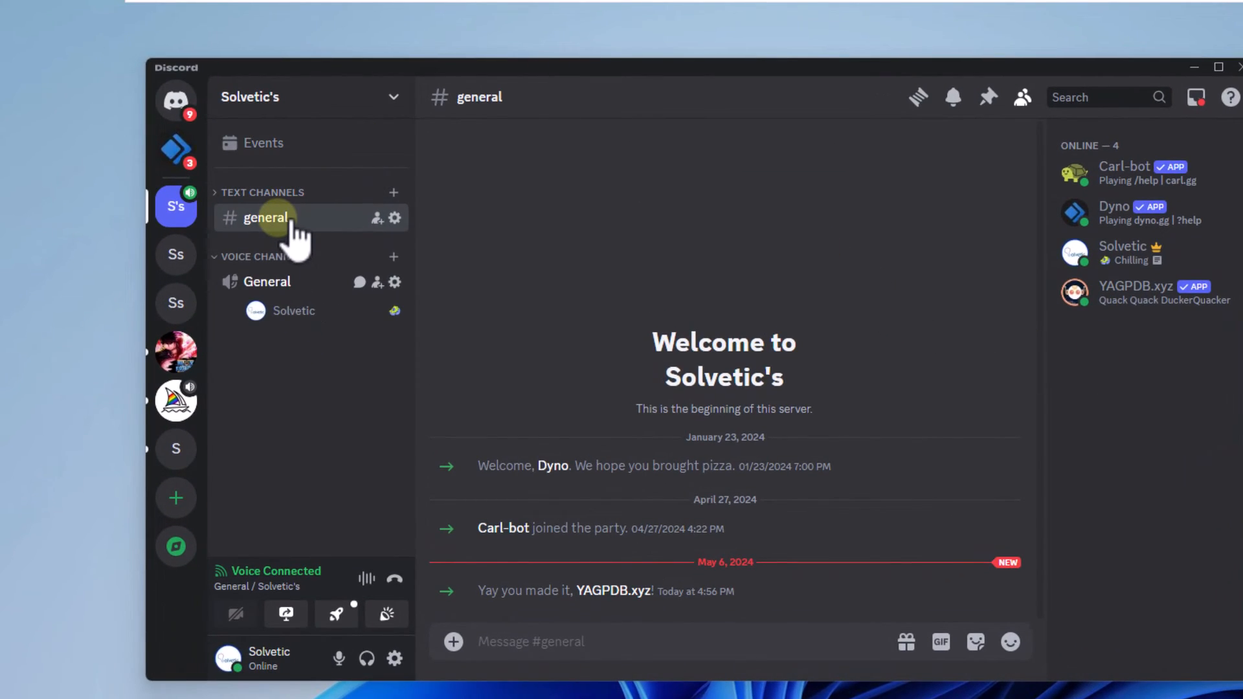
mouse_move(1168, 321)
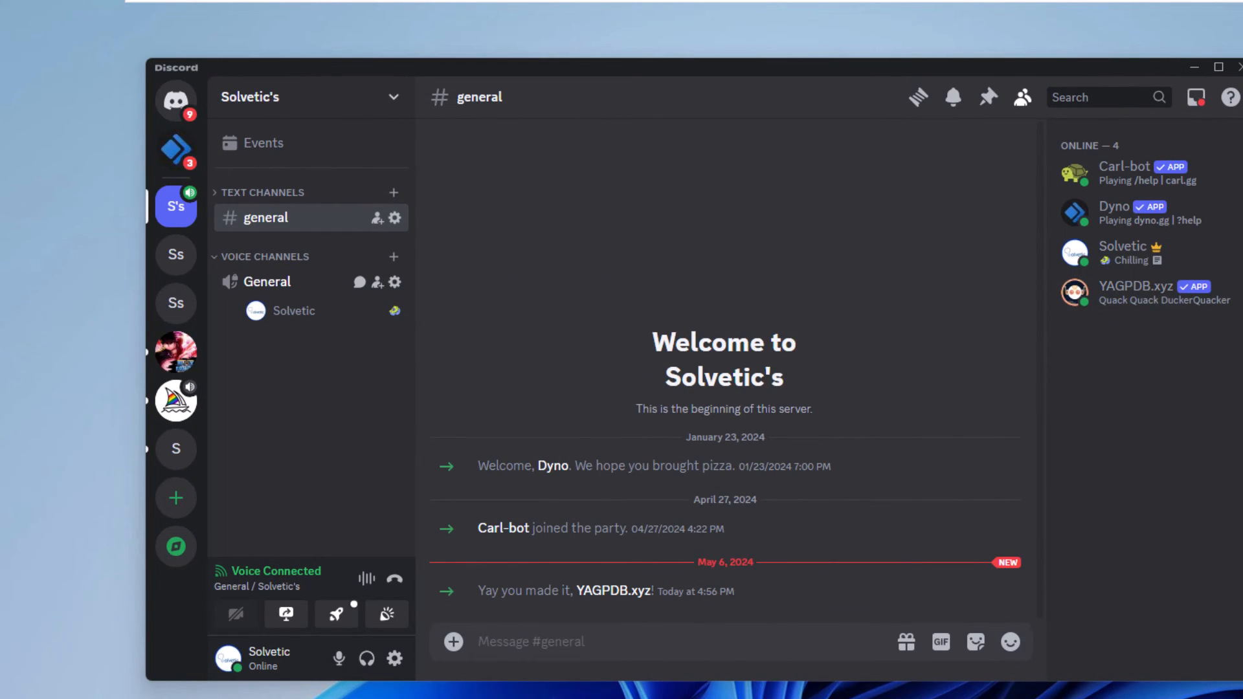
click(308, 97)
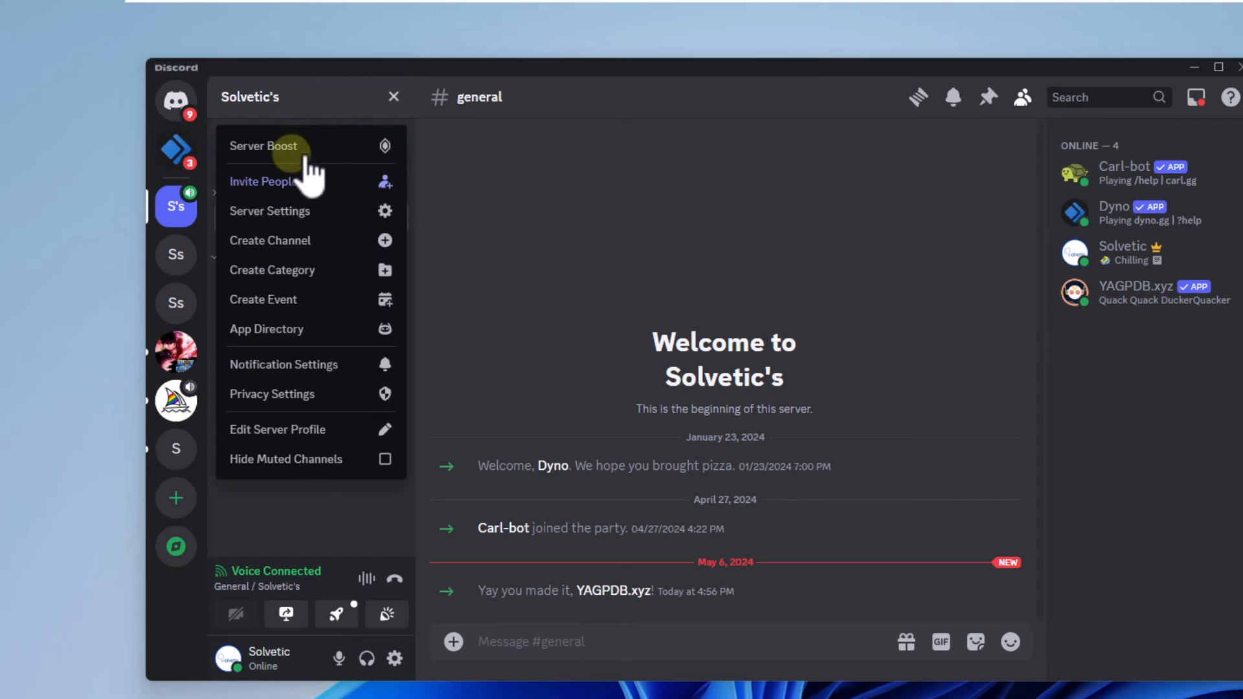
click(269, 211)
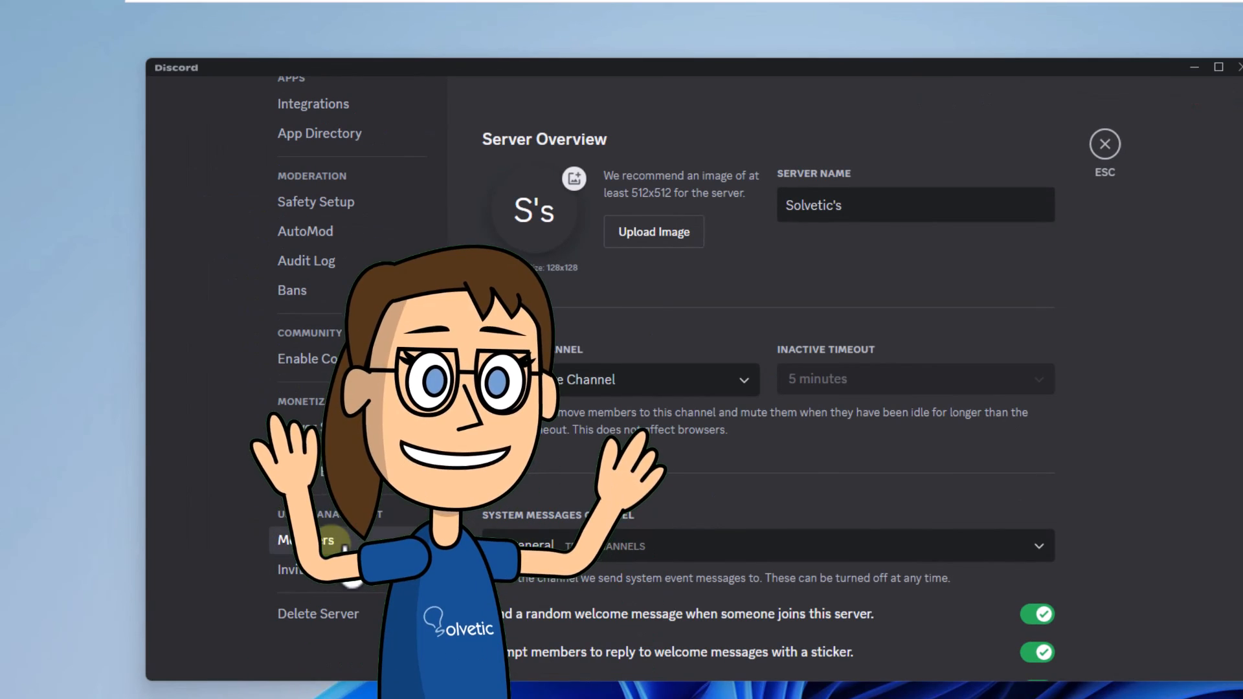
click(305, 539)
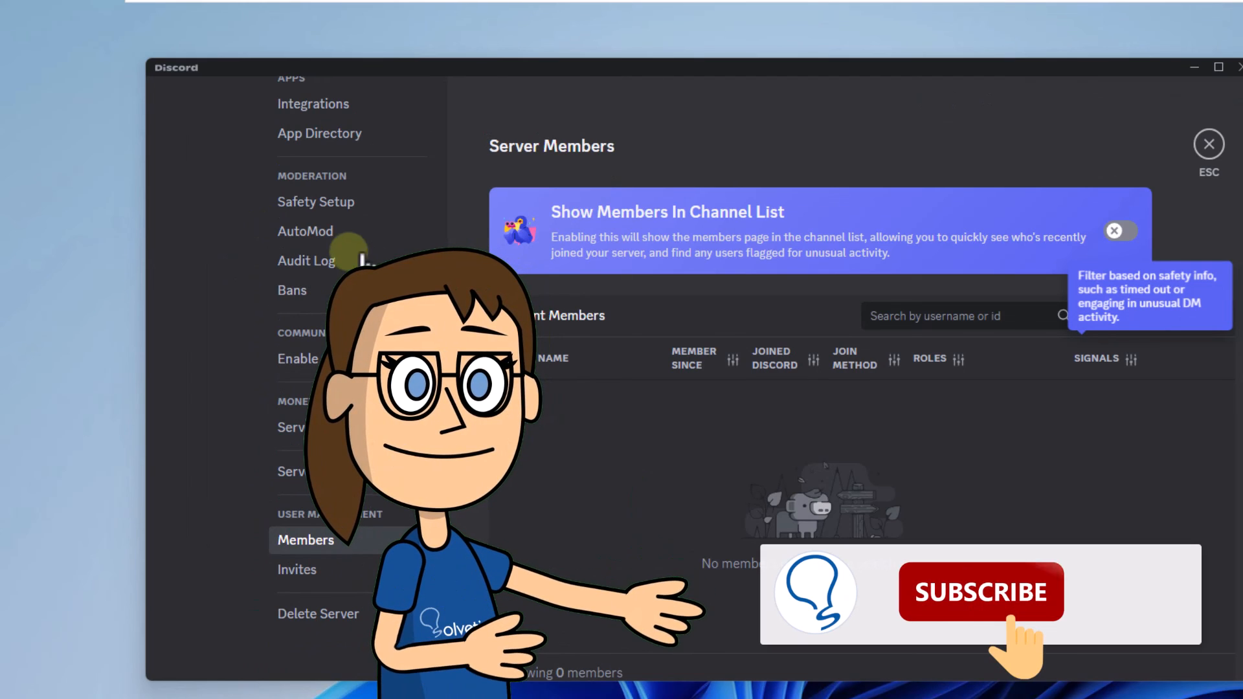
click(1208, 147)
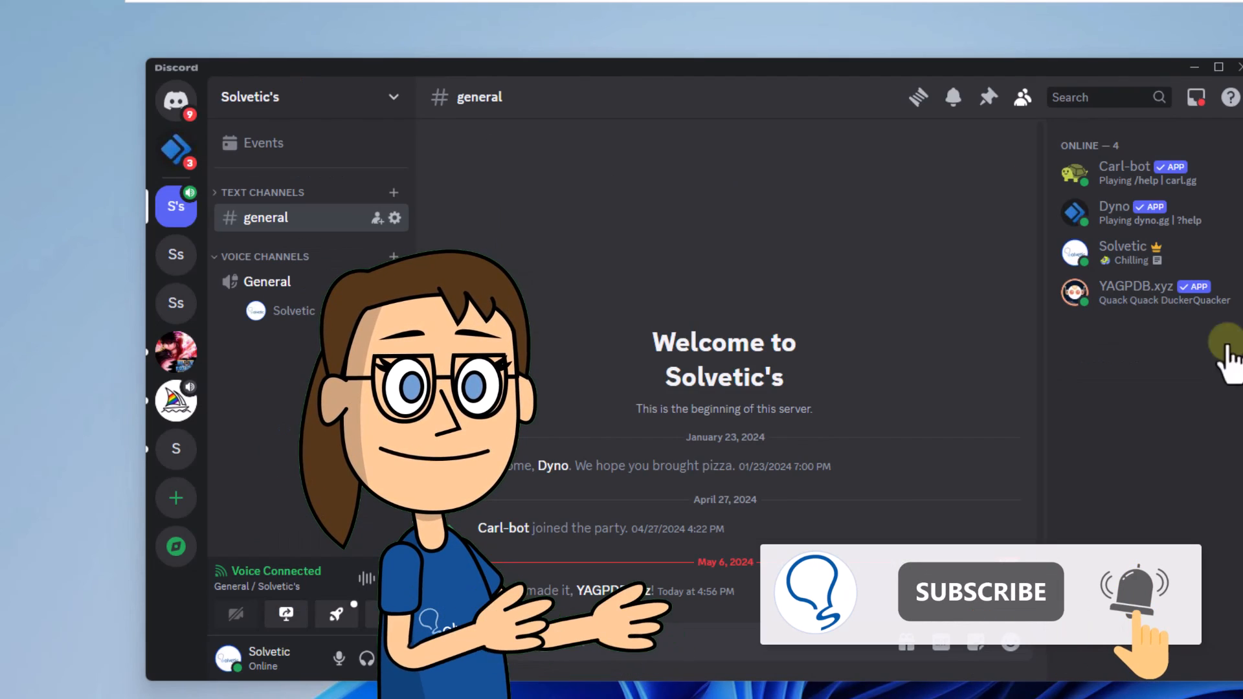